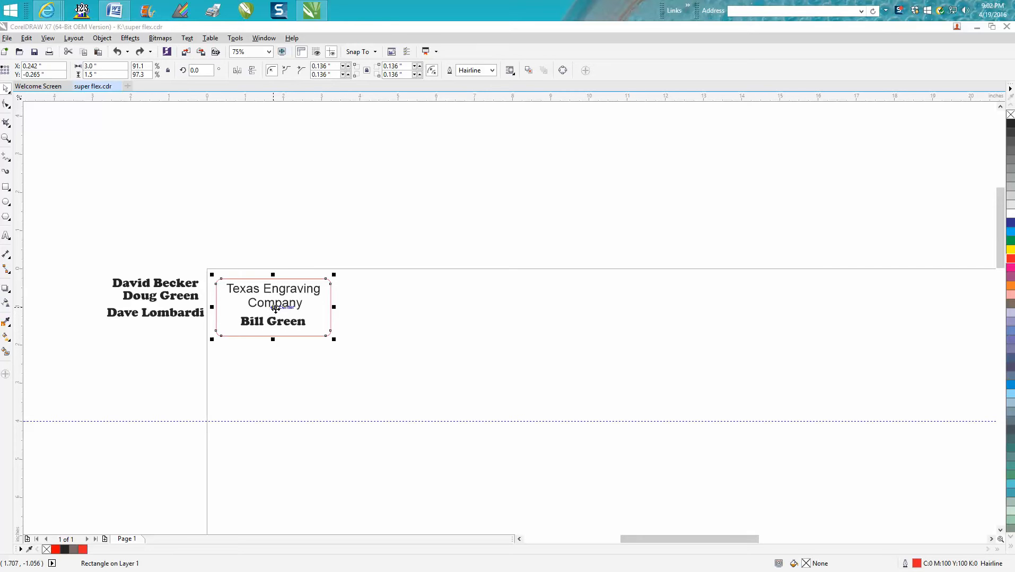
mouse_move(277, 312)
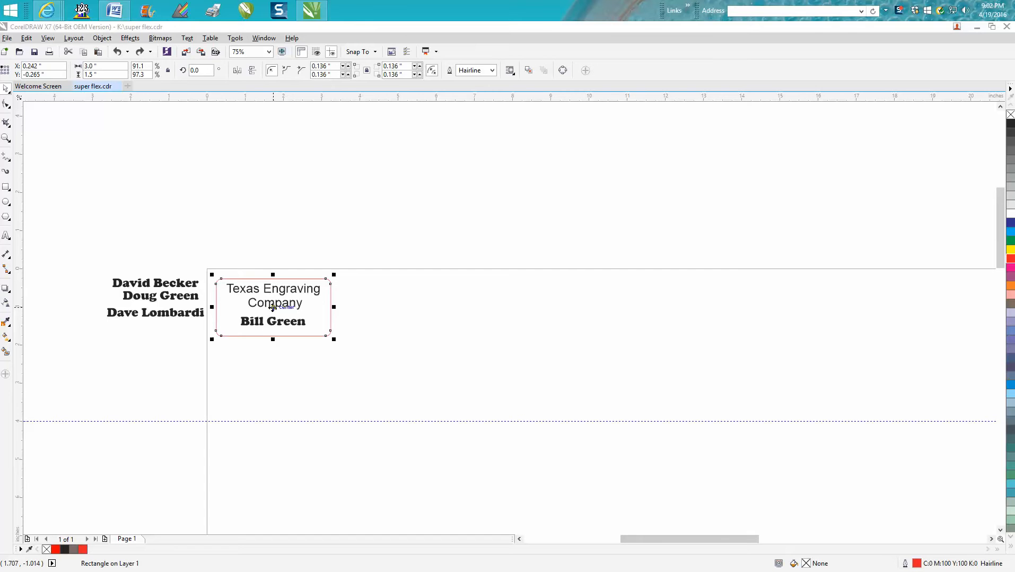
mouse_move(47, 162)
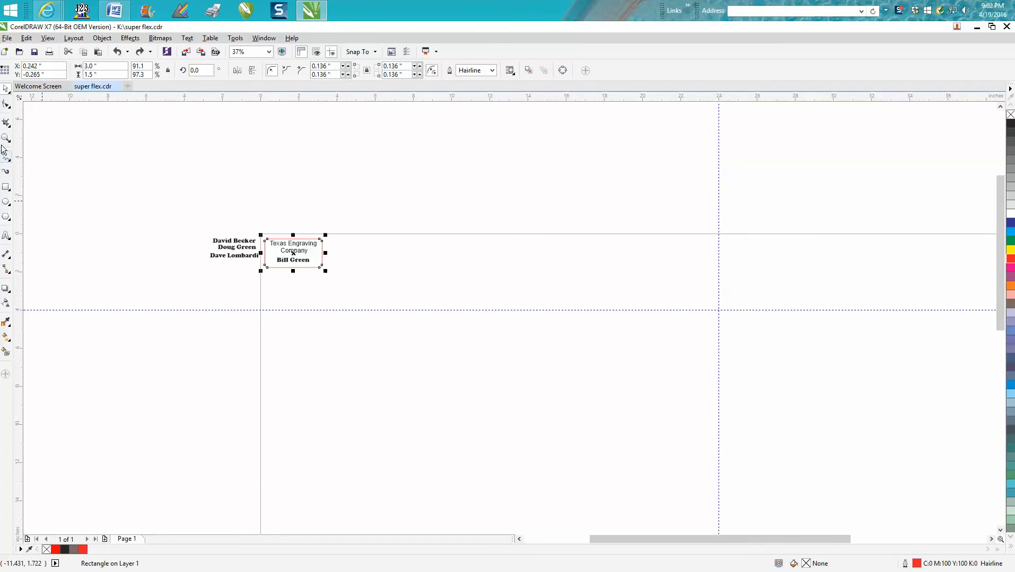
mouse_move(365, 244)
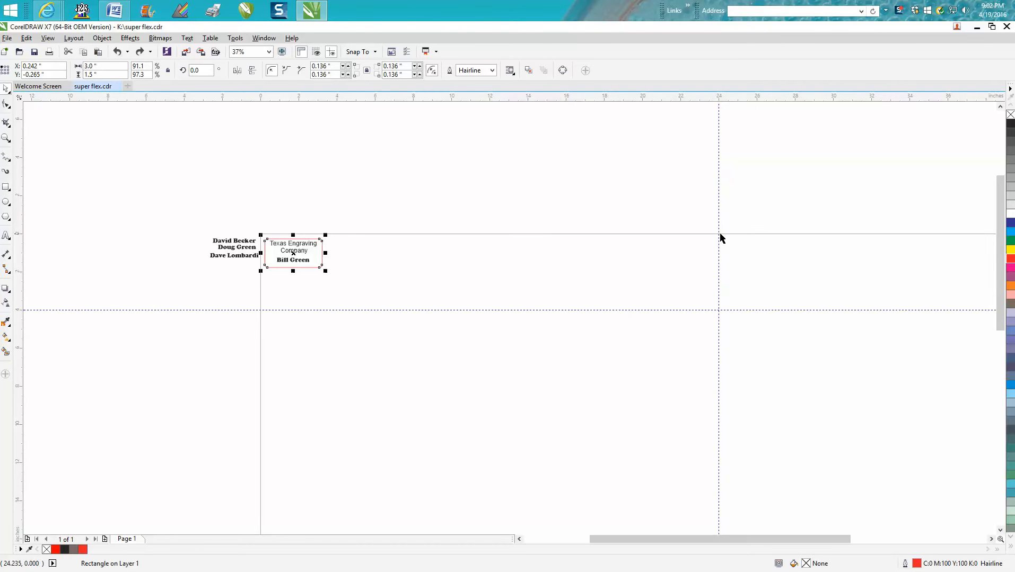
mouse_move(722, 283)
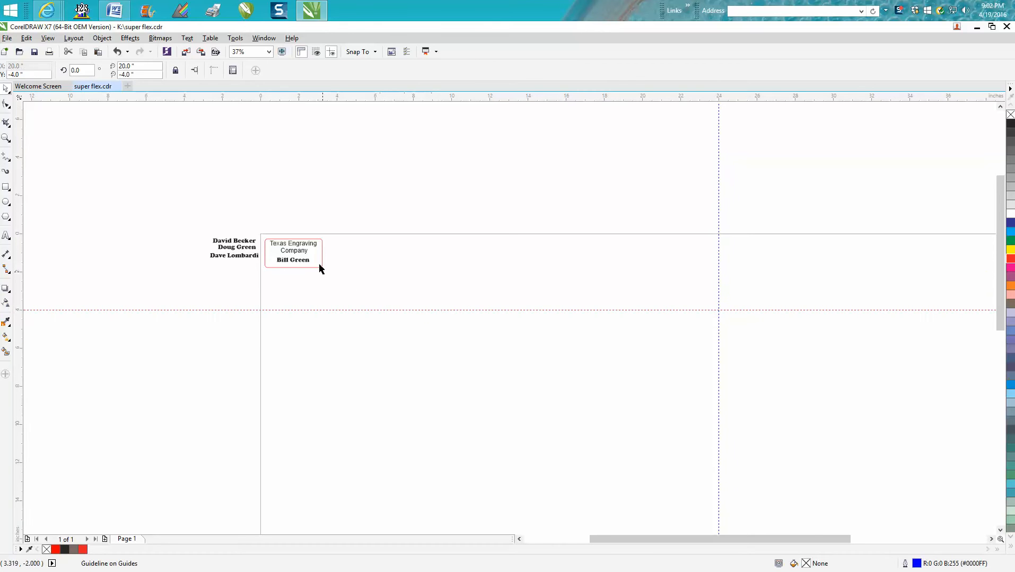
mouse_move(280, 277)
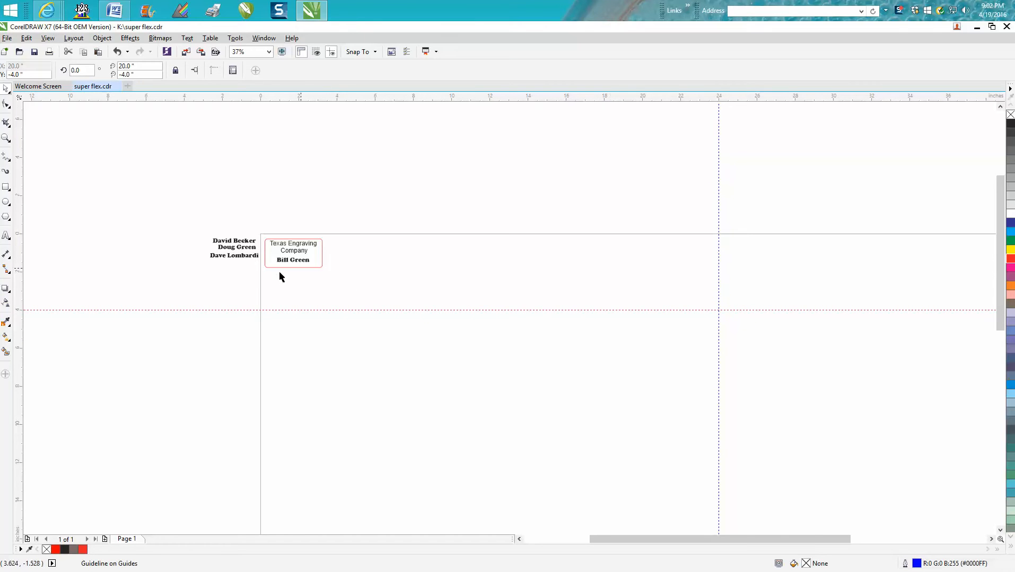
mouse_move(722, 251)
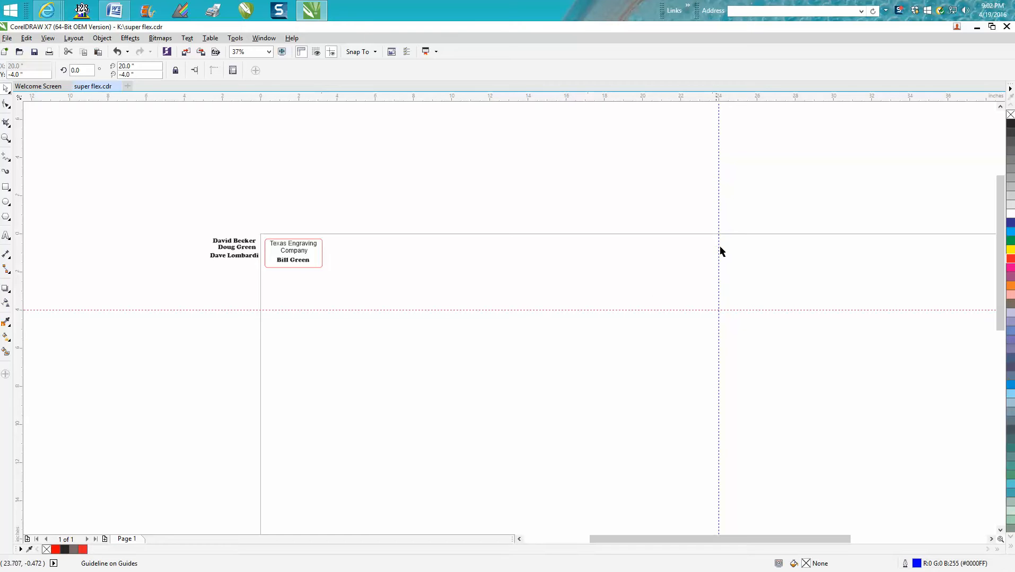
mouse_move(497, 310)
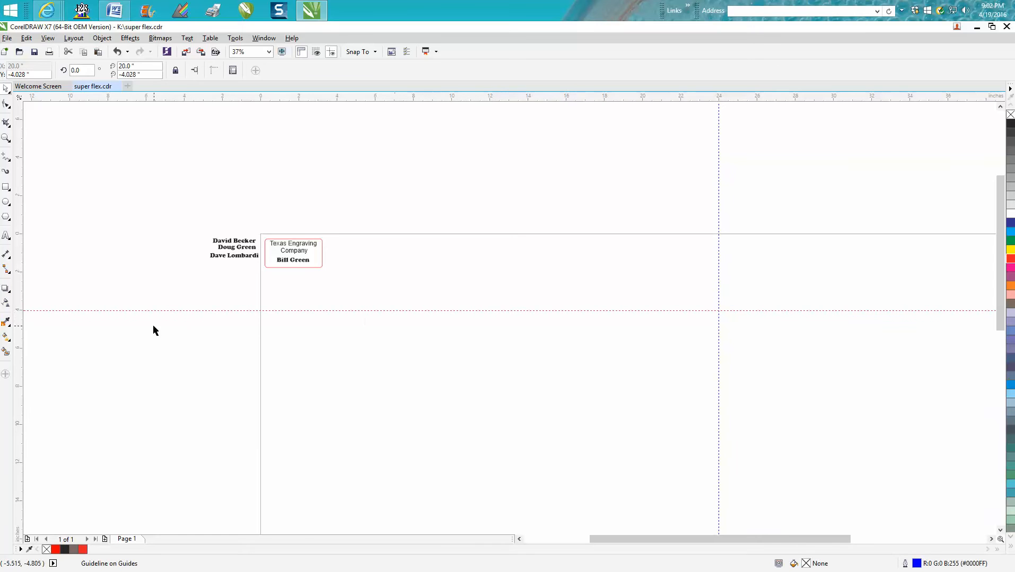
mouse_move(21, 314)
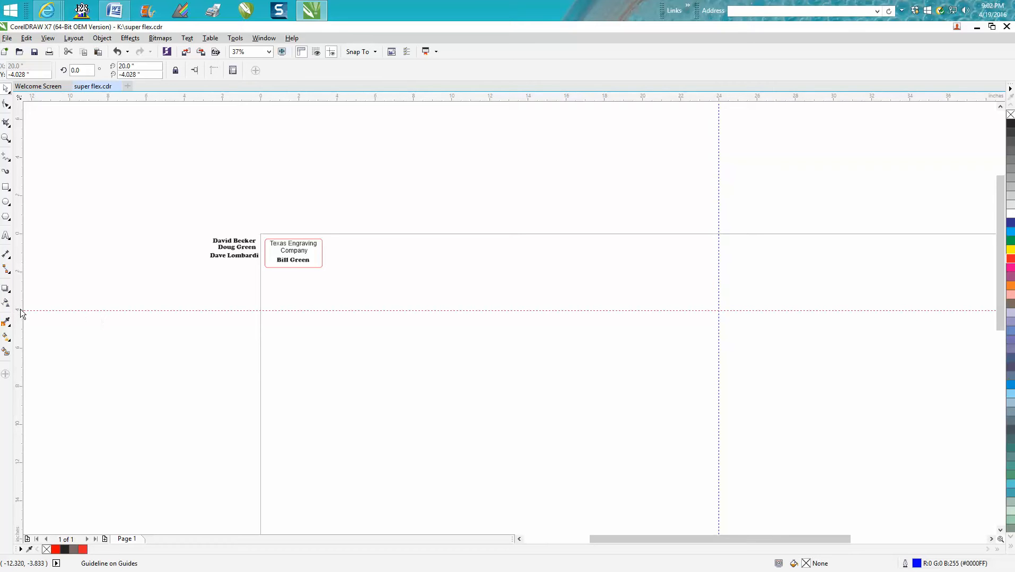
mouse_move(178, 301)
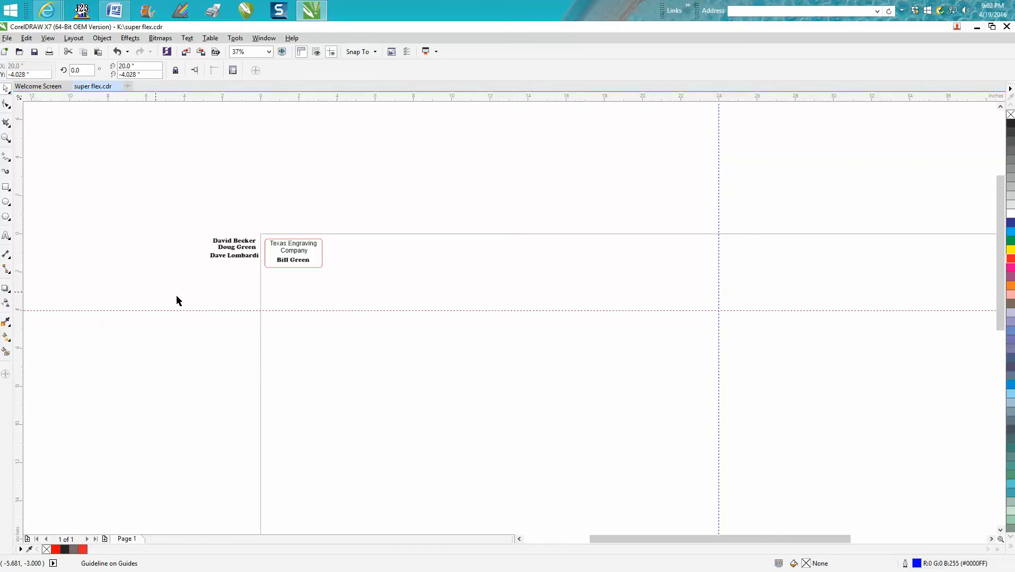
mouse_move(207, 309)
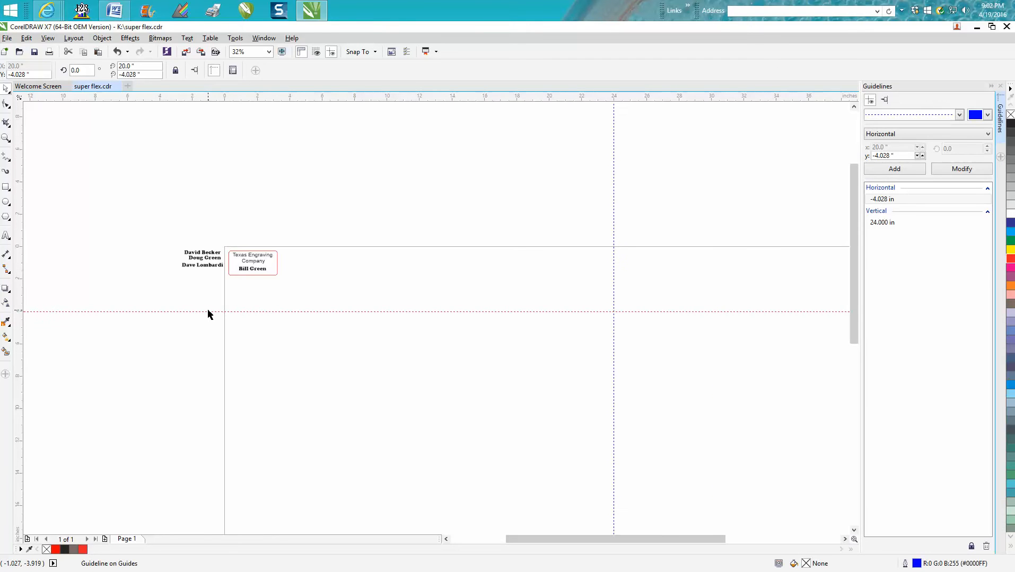
Step: Move the horizontal guide to -4 in via the Guidelines docker and enter -8 for the next guide
click(893, 156)
text(-4)
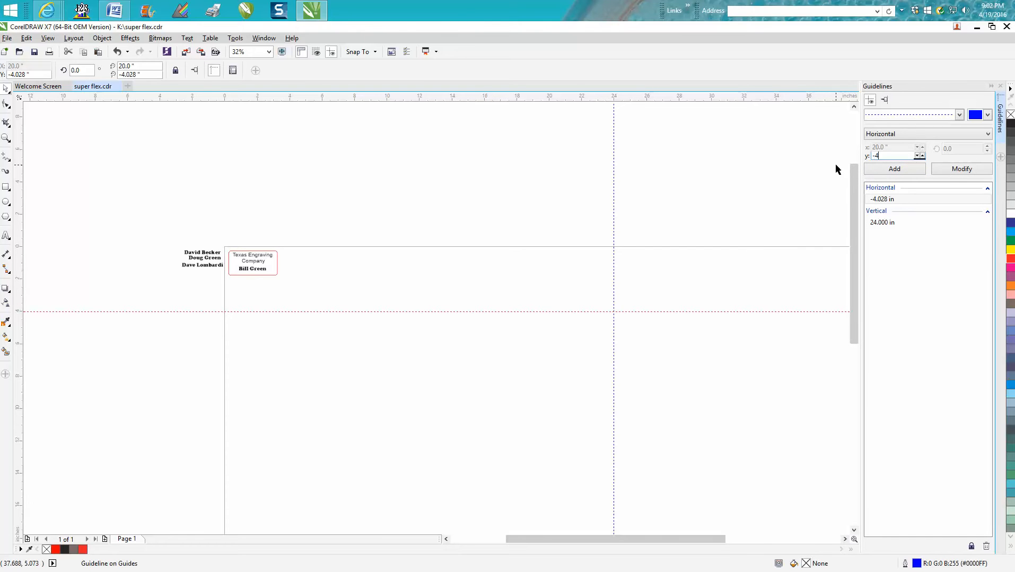
click(961, 169)
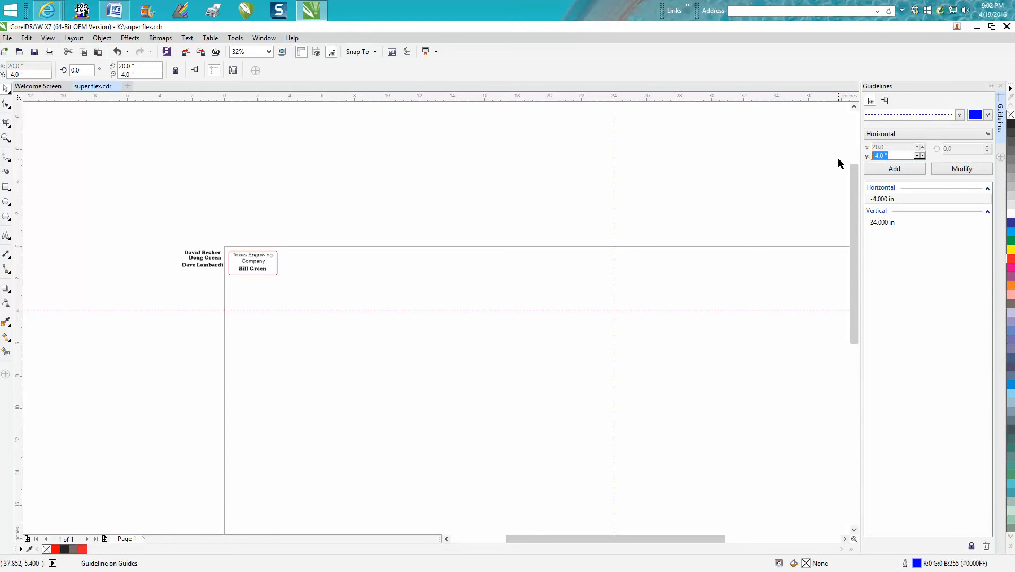
text(-8)
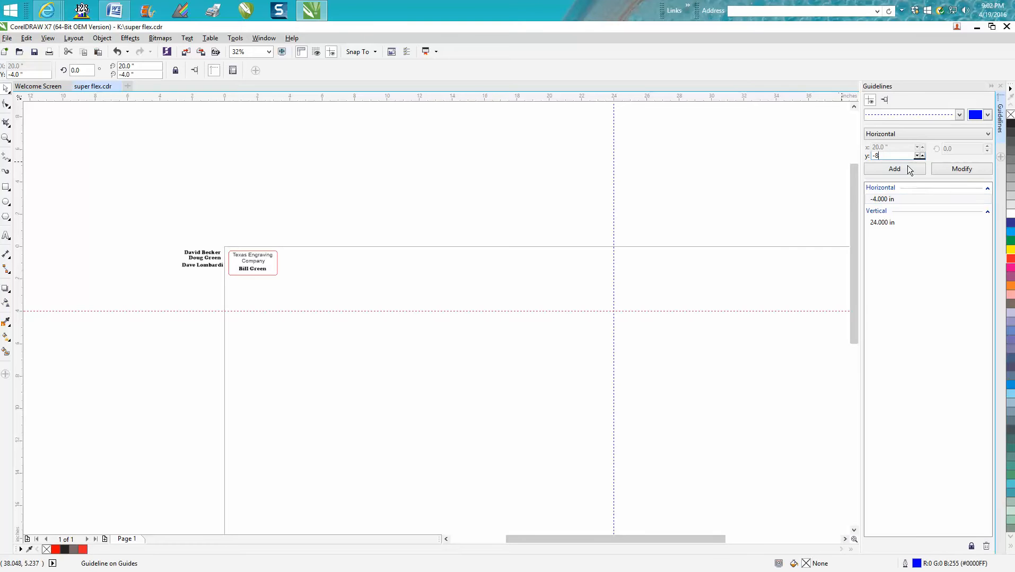
click(894, 169)
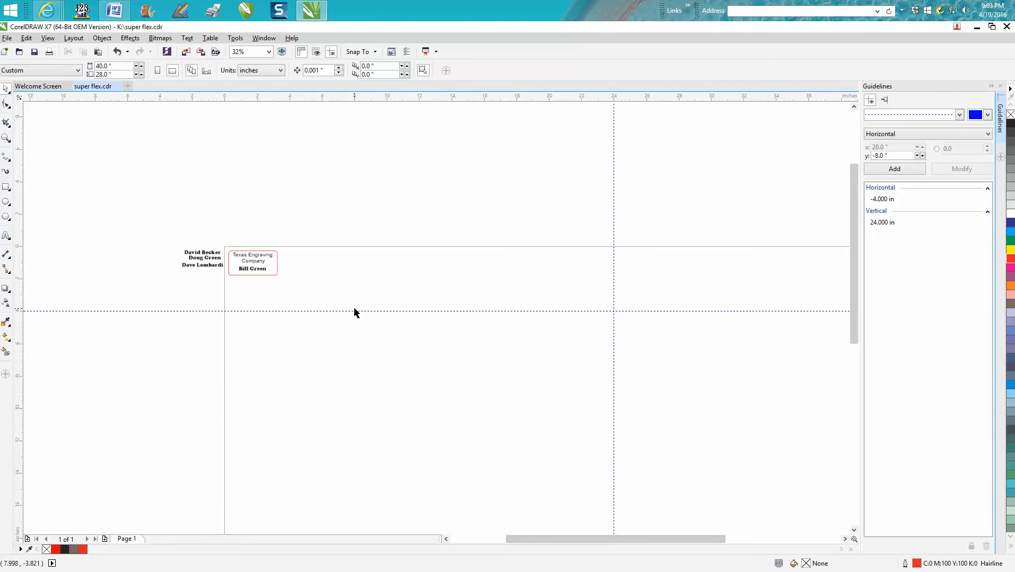
mouse_move(271, 262)
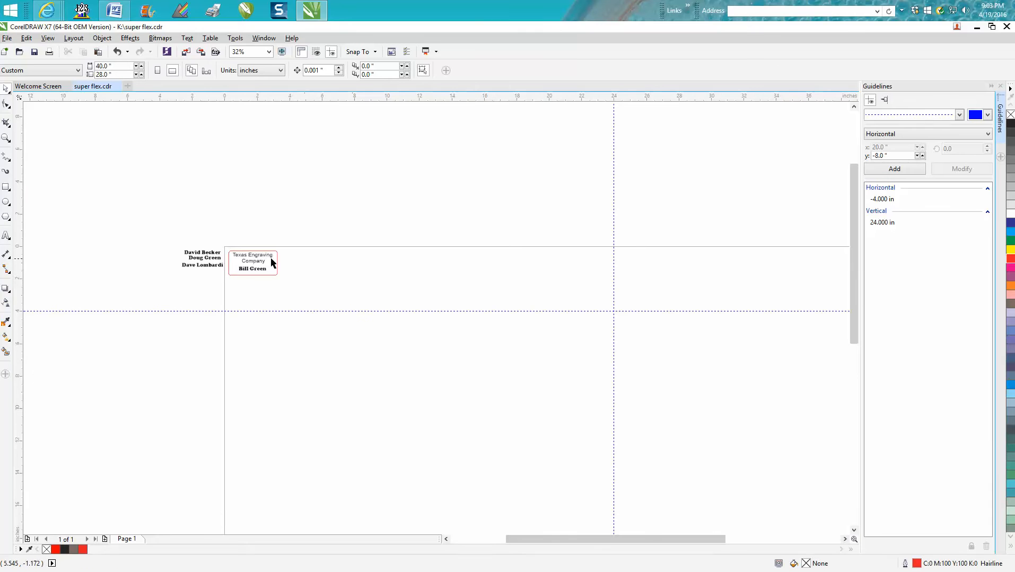
mouse_move(59, 182)
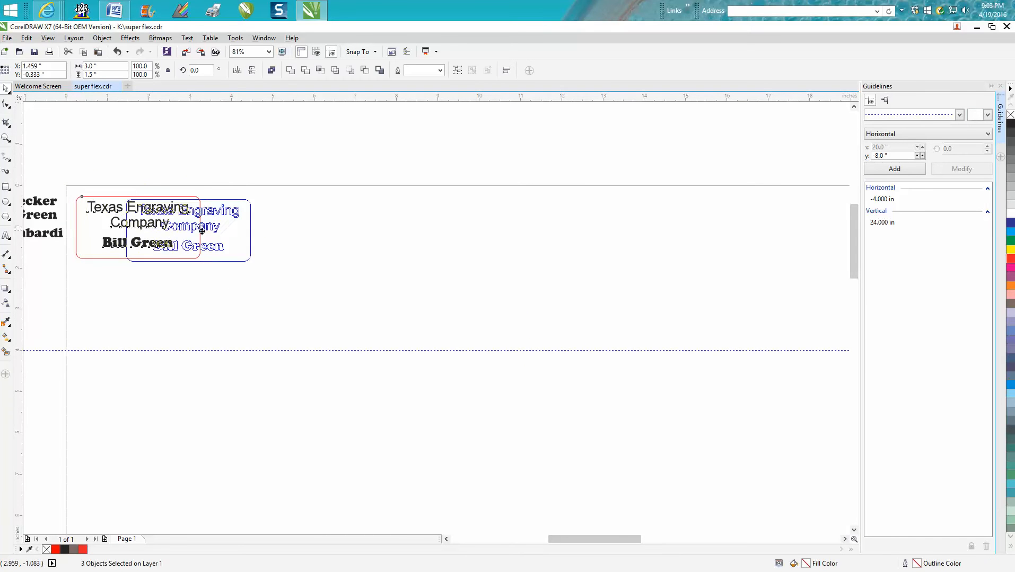
Step: Drag a copy of the name tag to the right of the original
drag(187, 230, 271, 228)
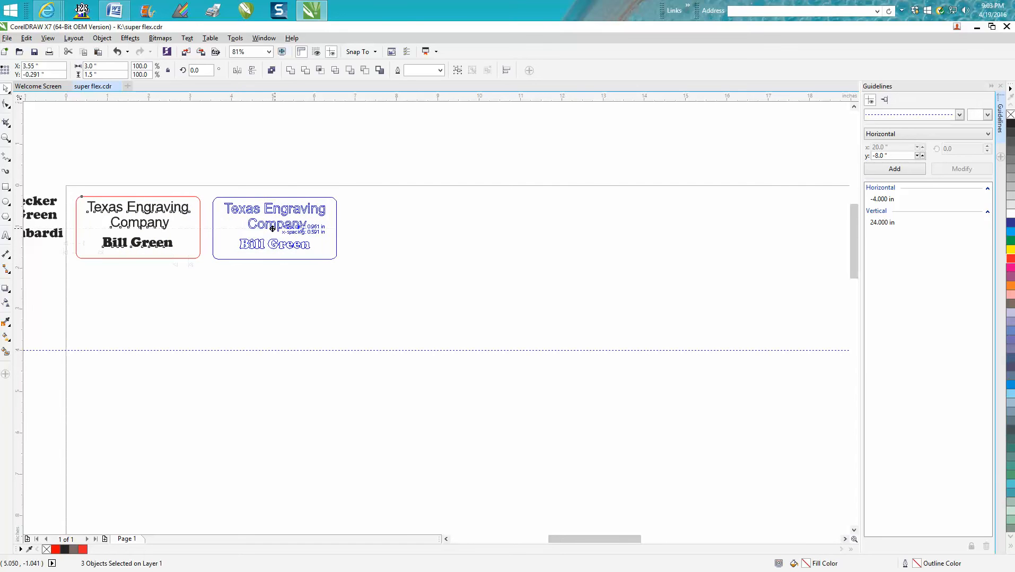
click(274, 226)
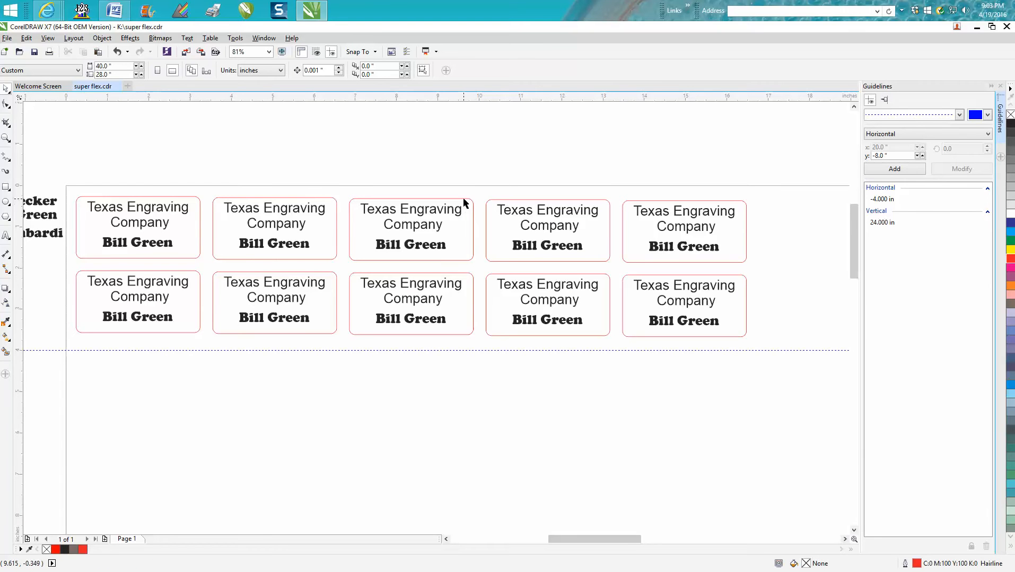
mouse_move(71, 272)
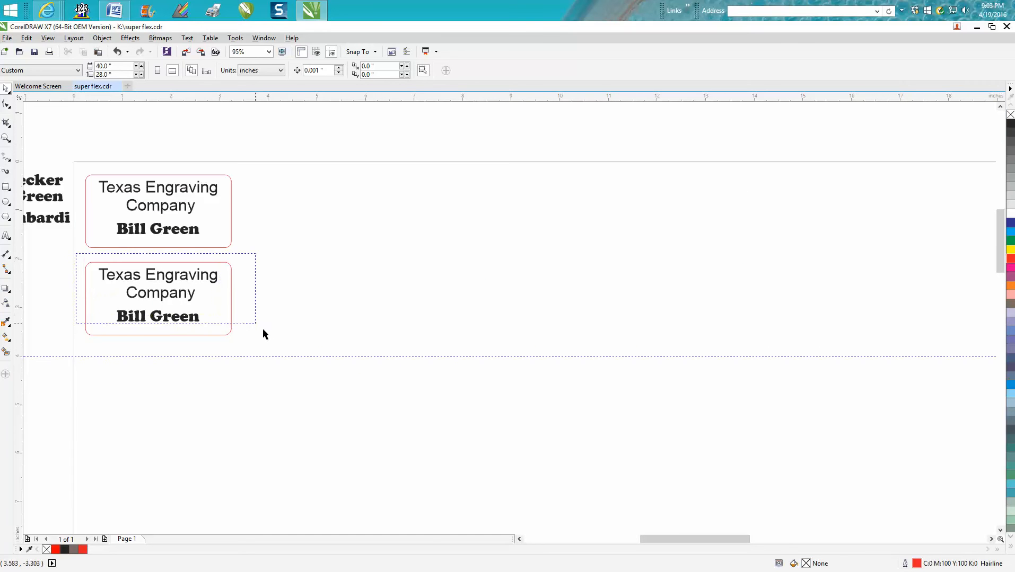
Step: Delete the second name tag and reselect the first tag for duplication
key(Delete)
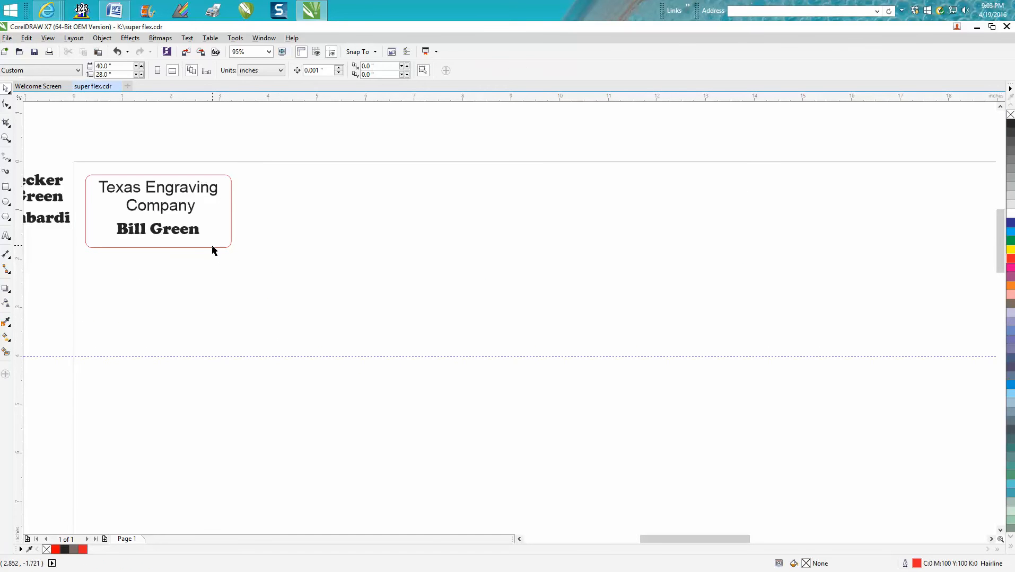
click(157, 210)
text(3.25)
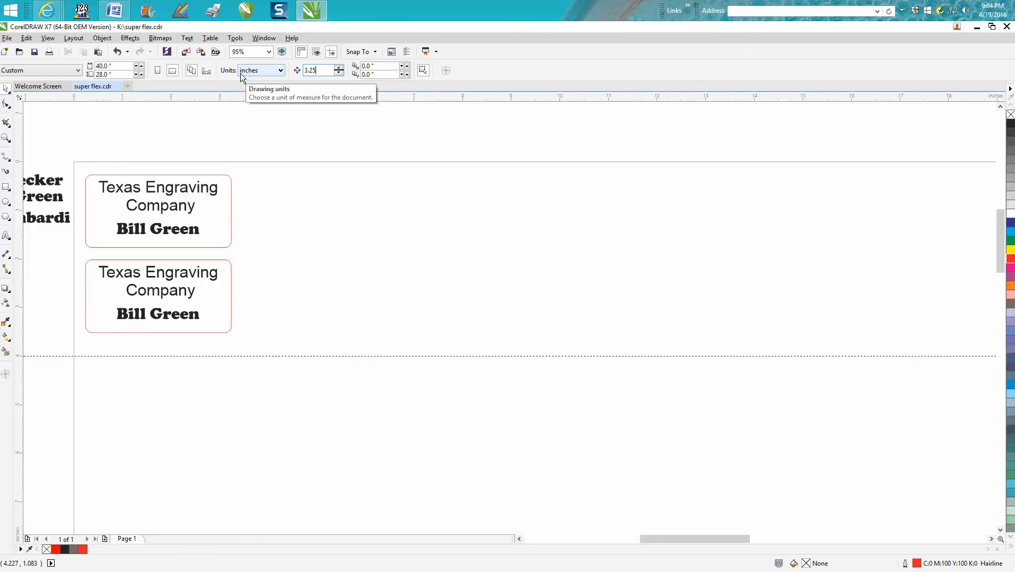
click(157, 210)
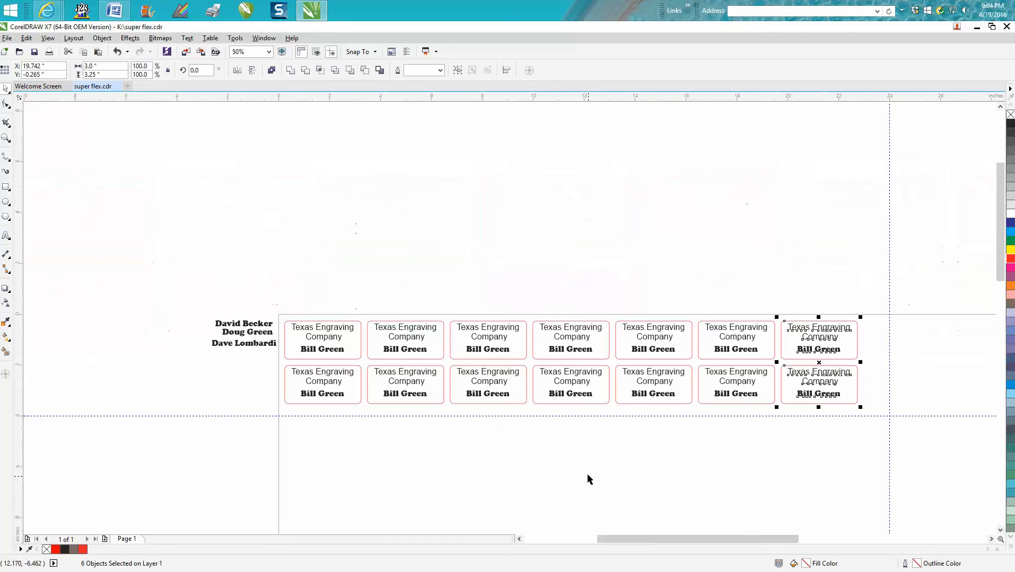
mouse_move(700, 349)
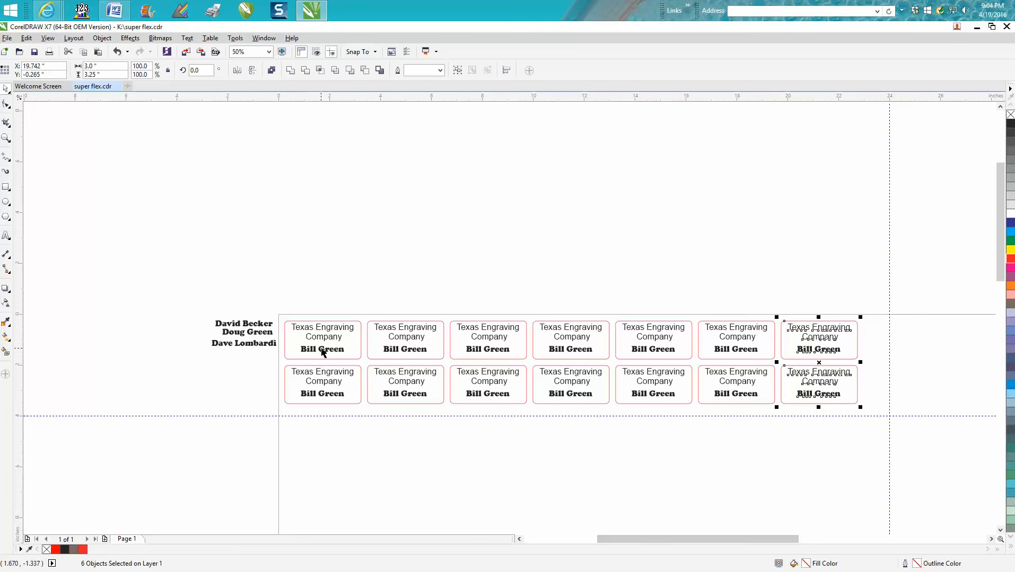
mouse_move(108, 122)
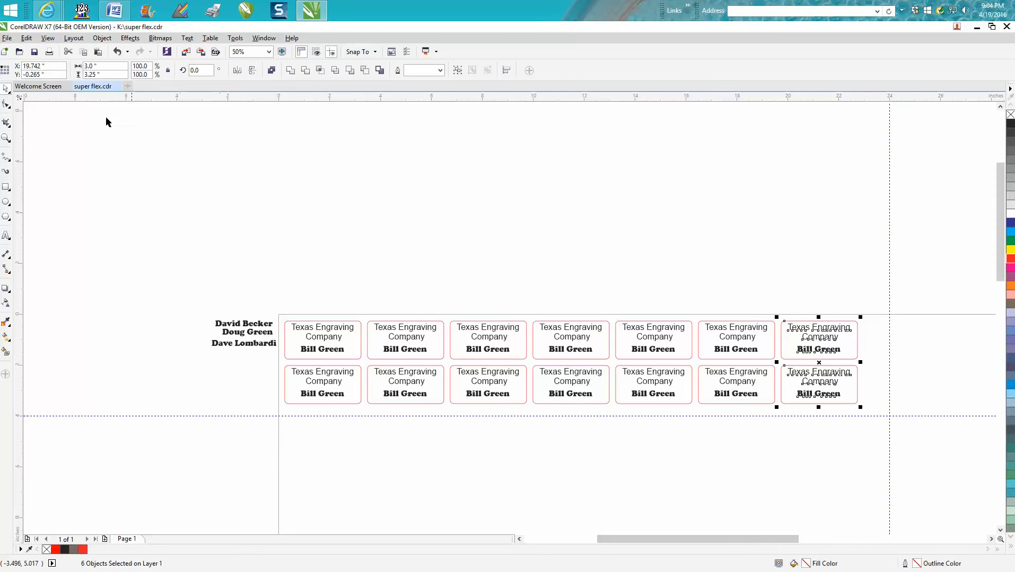
mouse_move(197, 322)
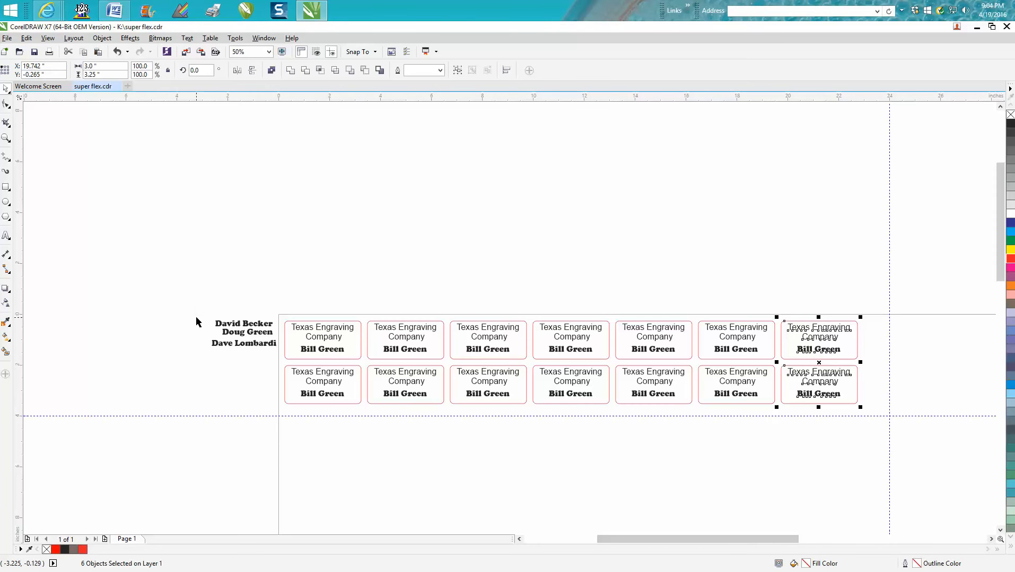
mouse_move(197, 323)
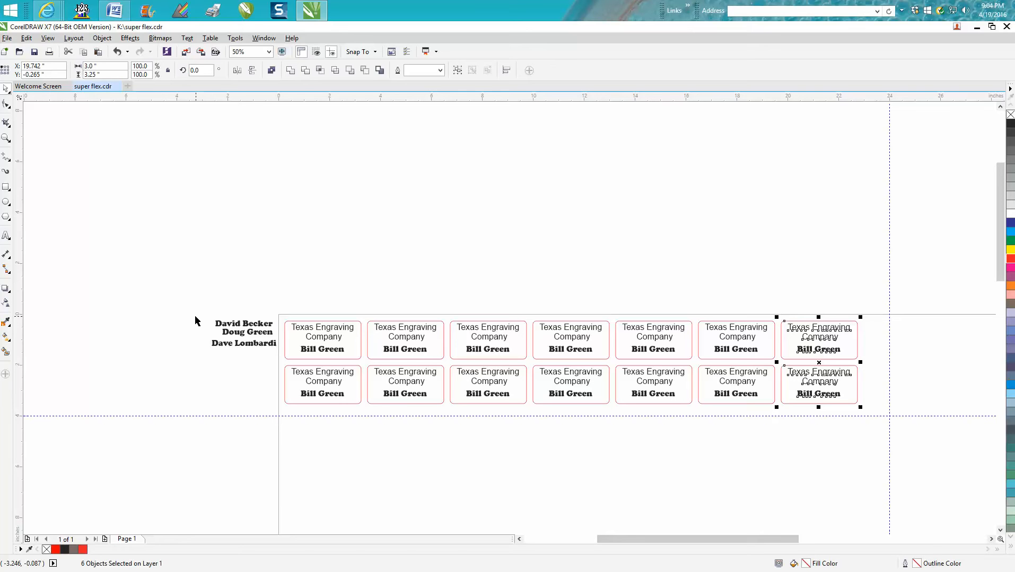
mouse_move(264, 290)
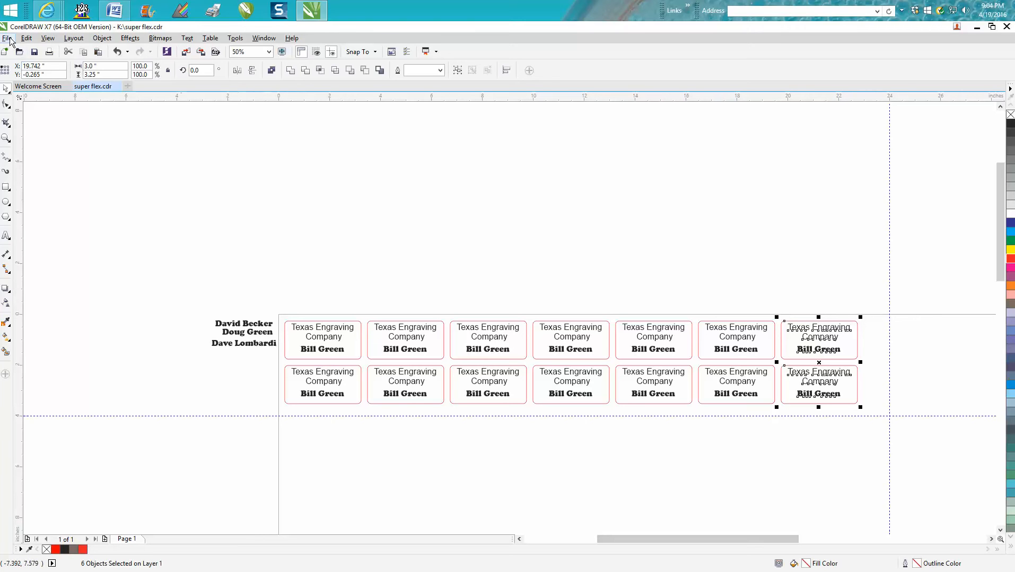
Step: Switch back to the Pick tool after placing the seventh column of tags
click(8, 37)
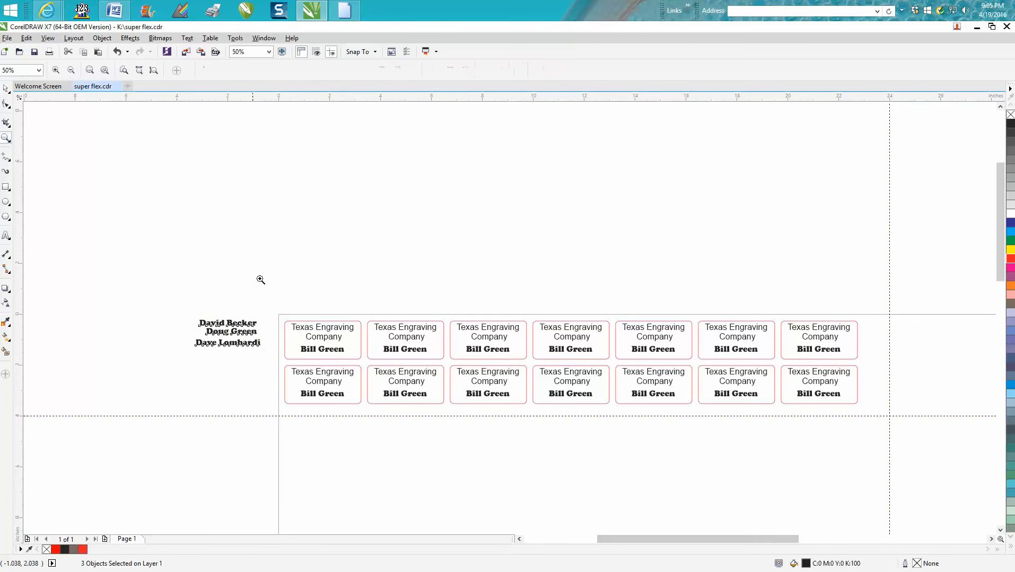
mouse_move(491, 345)
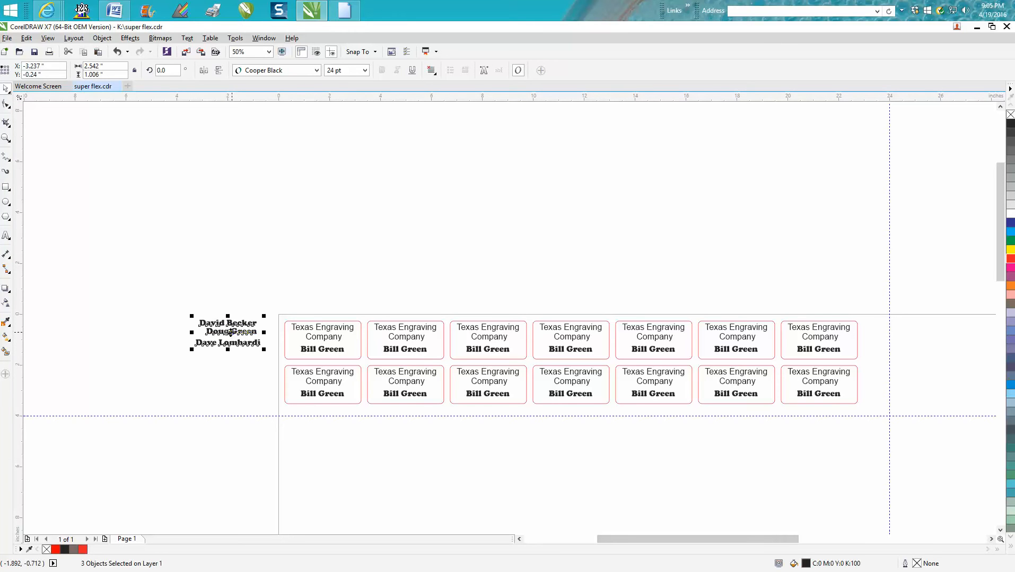
mouse_move(46, 136)
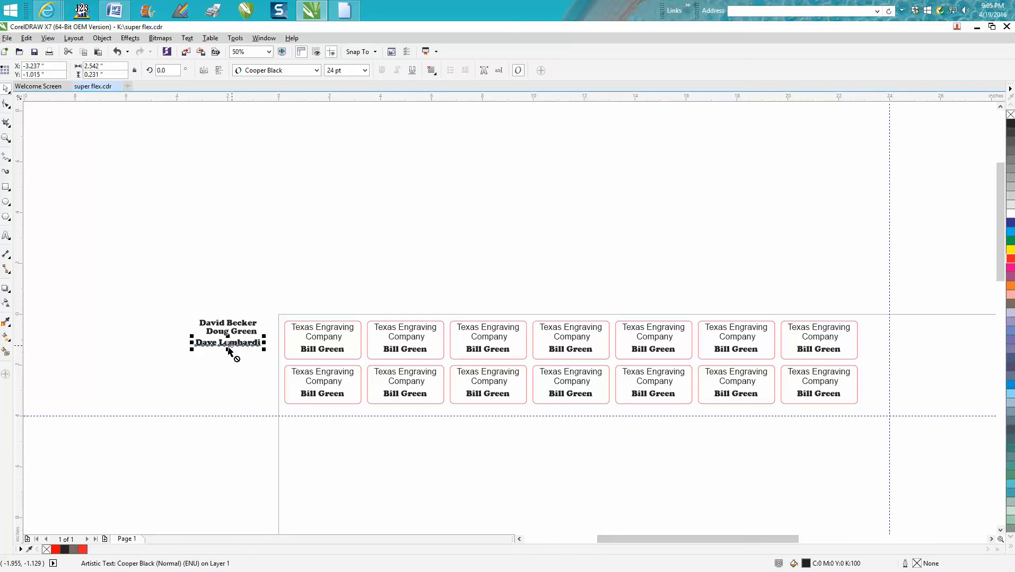
Step: Edit the copied Dave Lombardi text to read Dave Berry and confirm
click(497, 70)
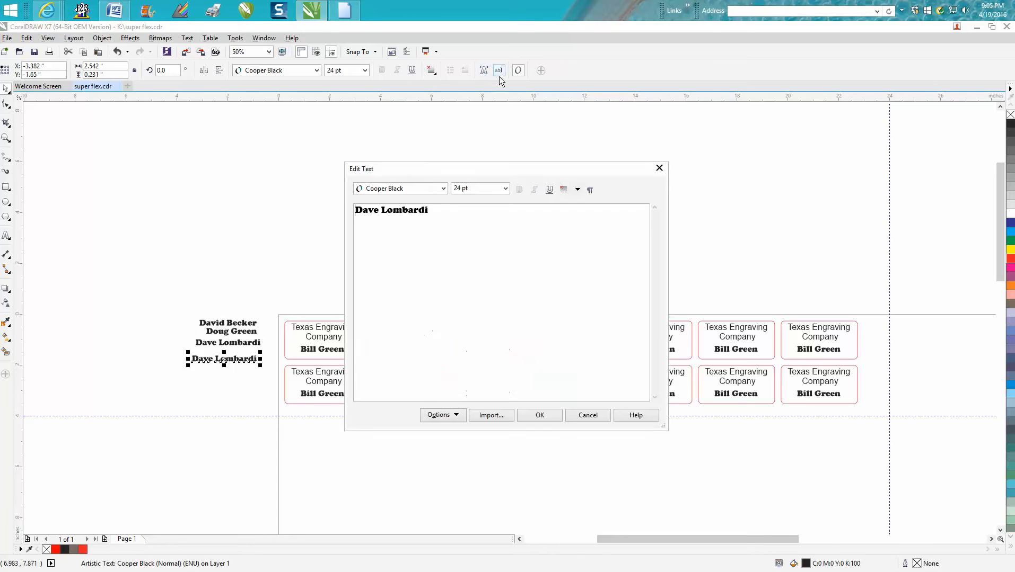
key(backspace)
text(Dave b)
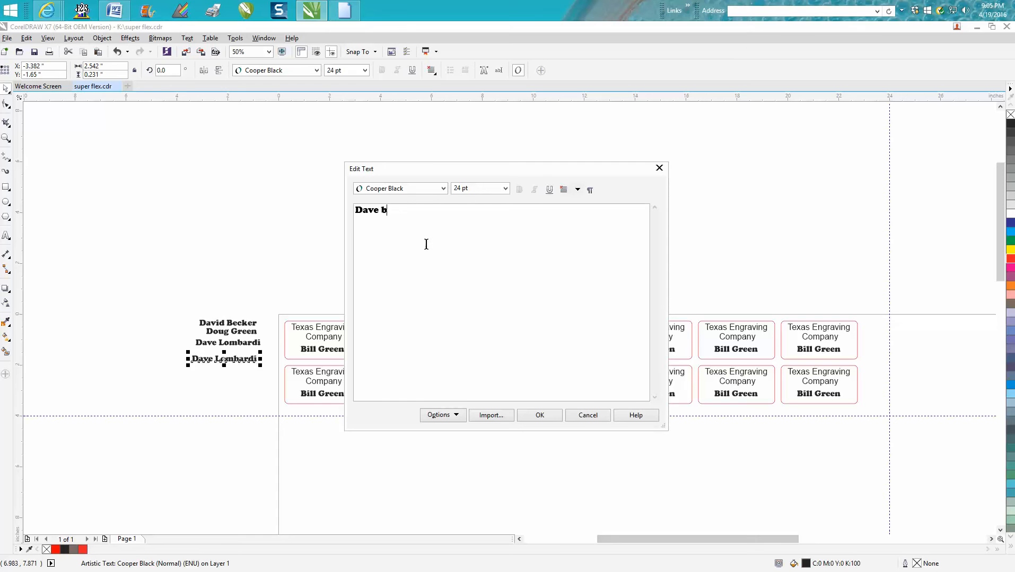
text(erry)
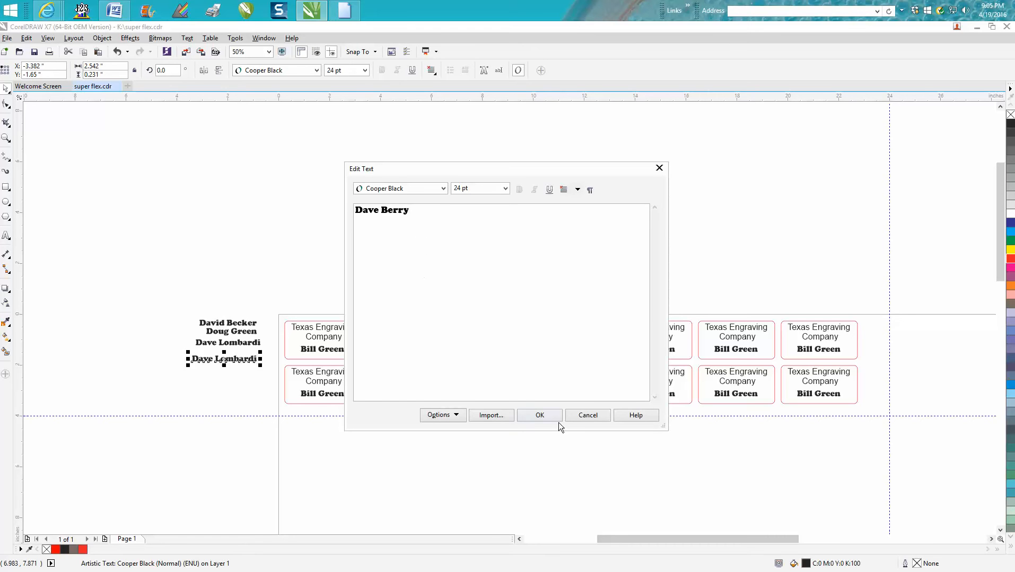
click(538, 414)
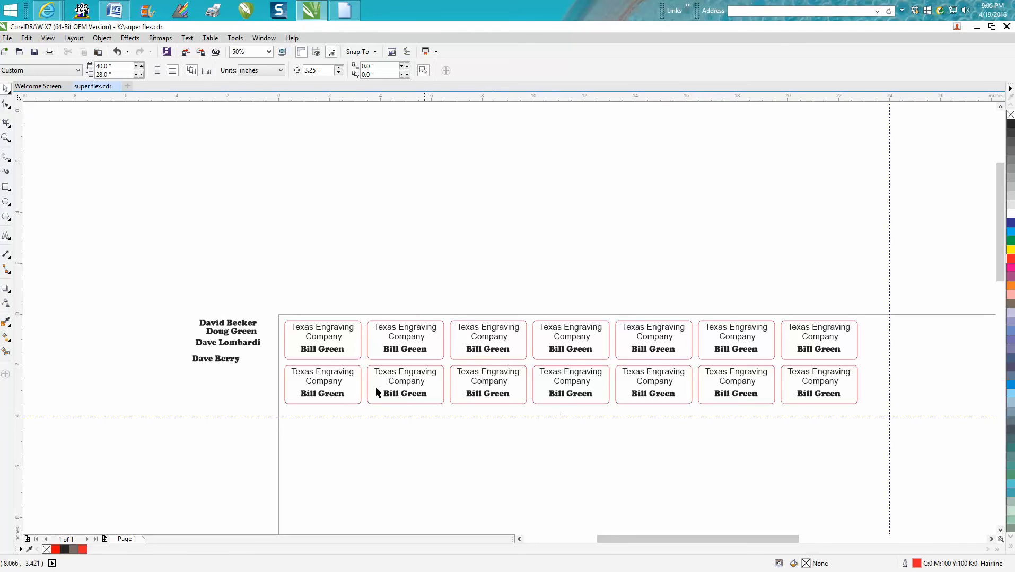
mouse_move(168, 252)
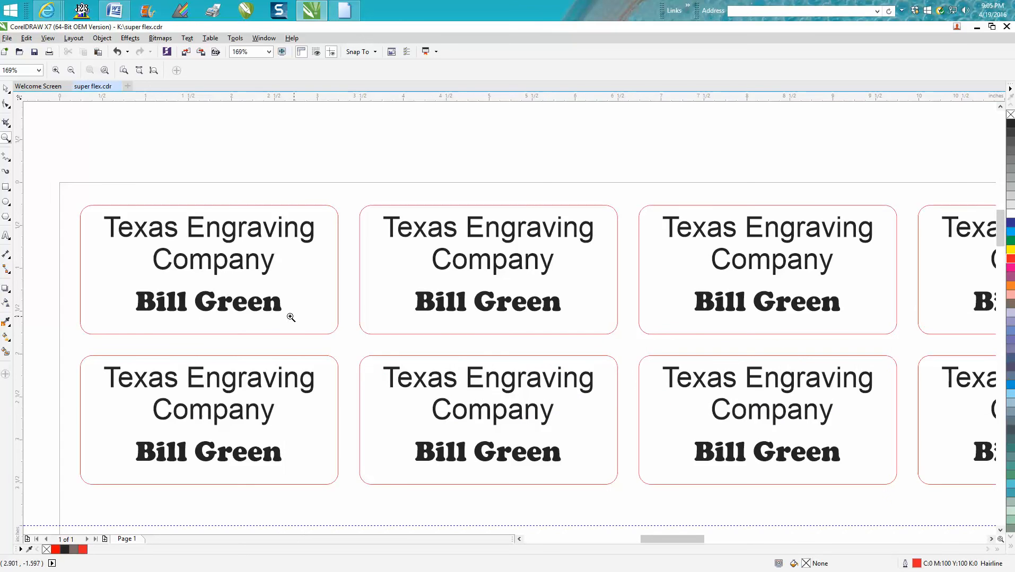
mouse_move(50, 191)
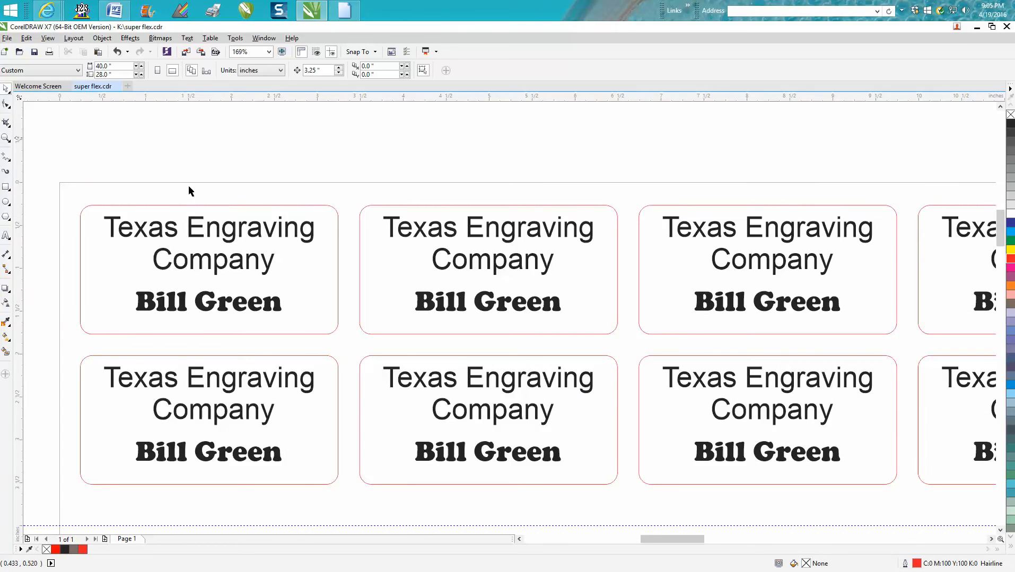
Step: Place a vertical guideline through the centre of the first tag and select it
click(209, 302)
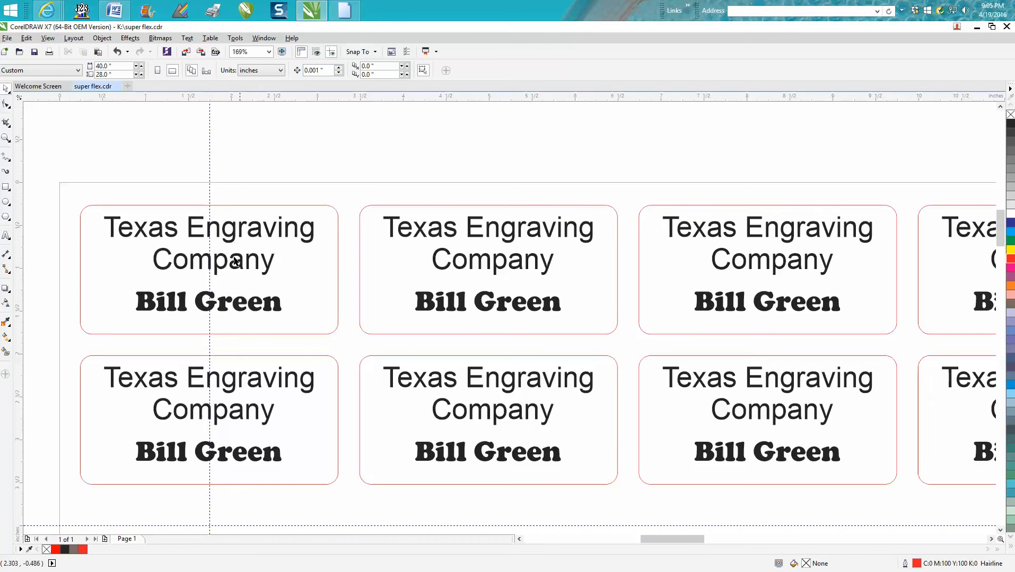
click(208, 301)
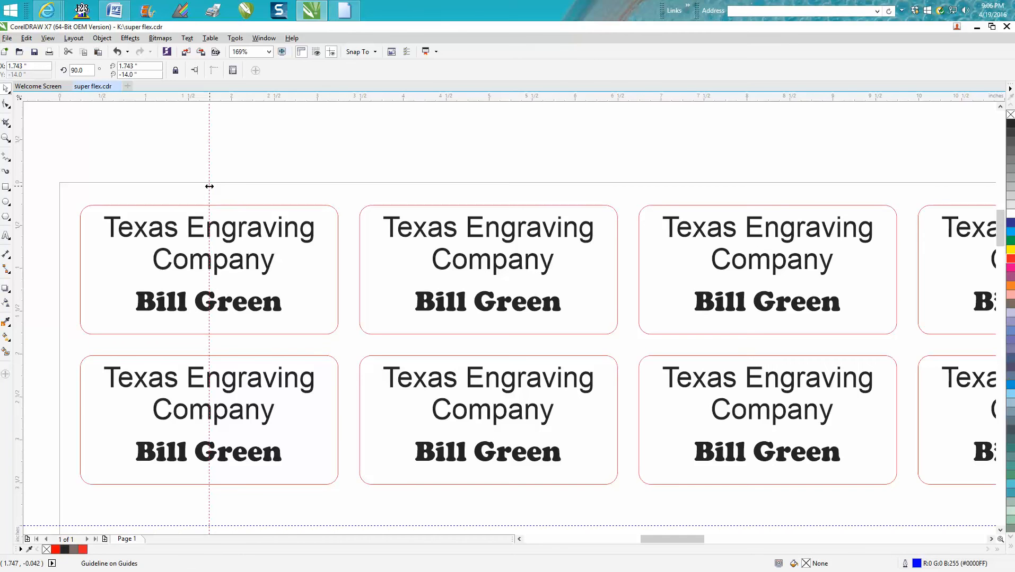
Step: Set the duplicate distance to 3.25 in and drag a horizontal guideline along the name line
click(208, 302)
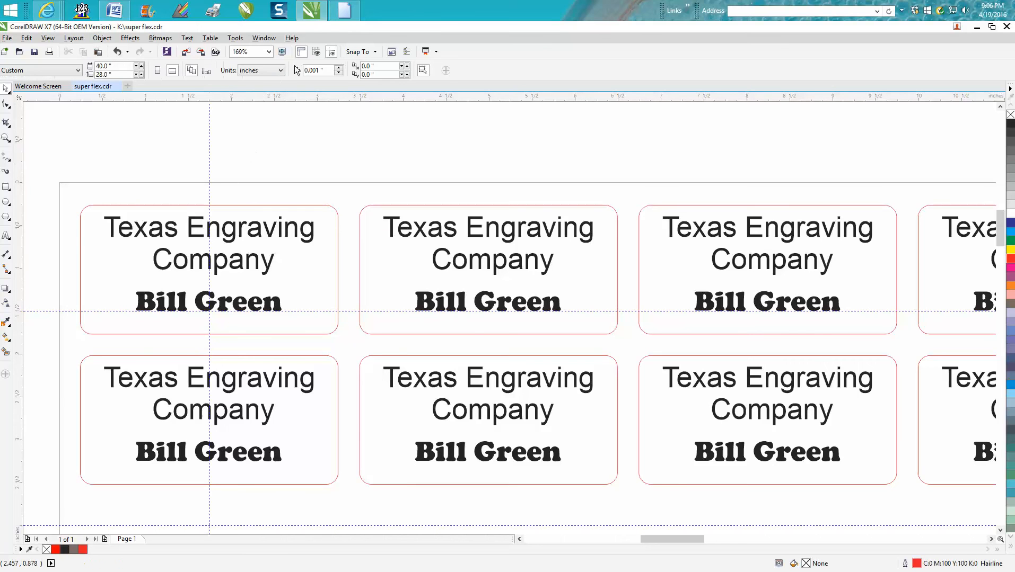
click(314, 70)
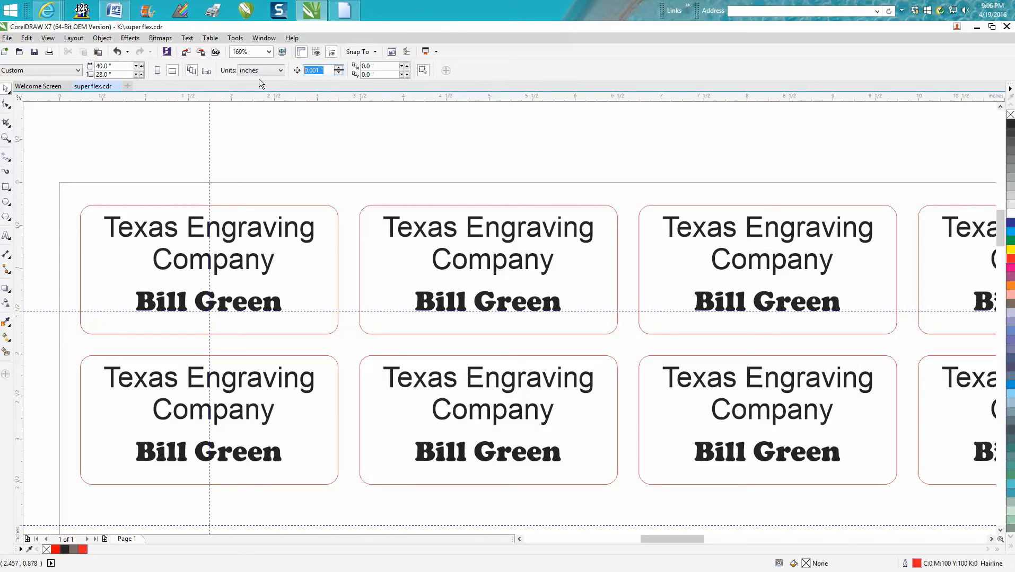
text(3.25)
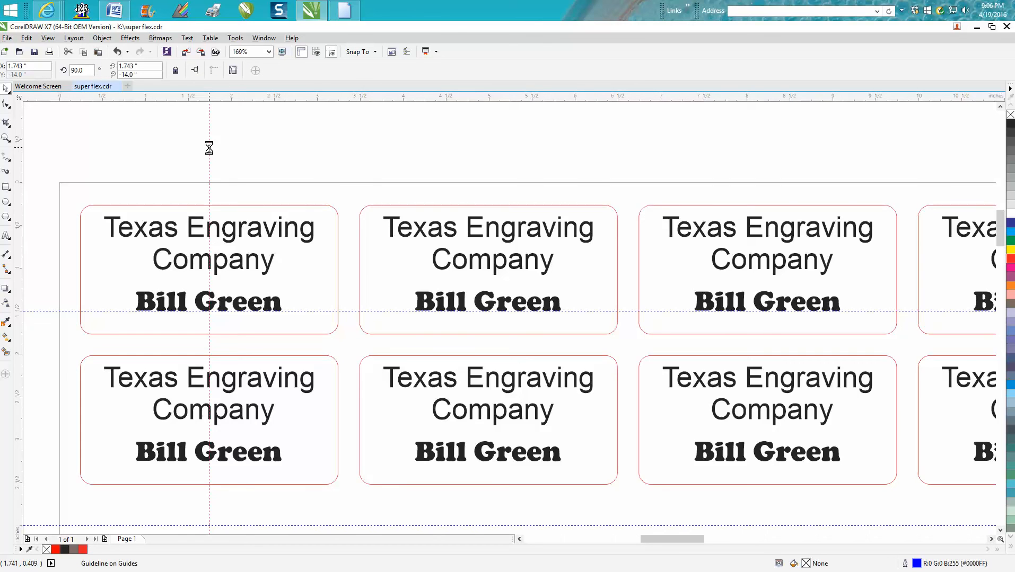
drag(209, 147, 487, 148)
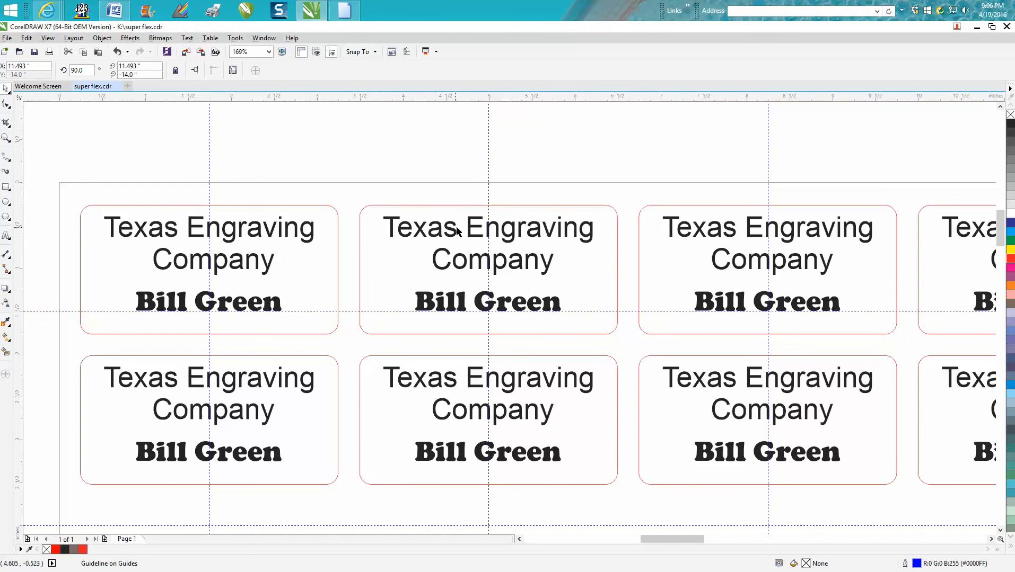
mouse_move(542, 313)
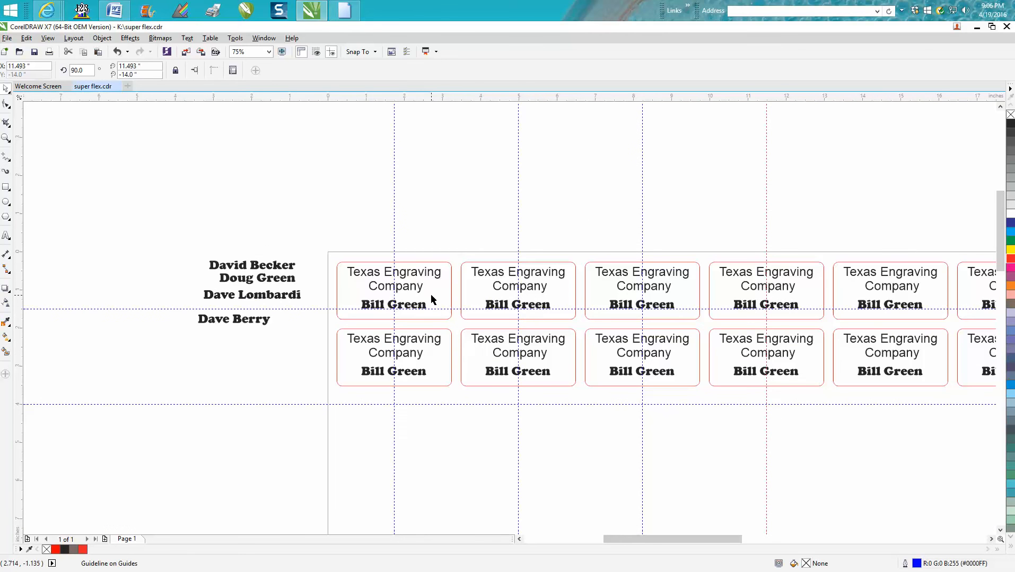
click(517, 304)
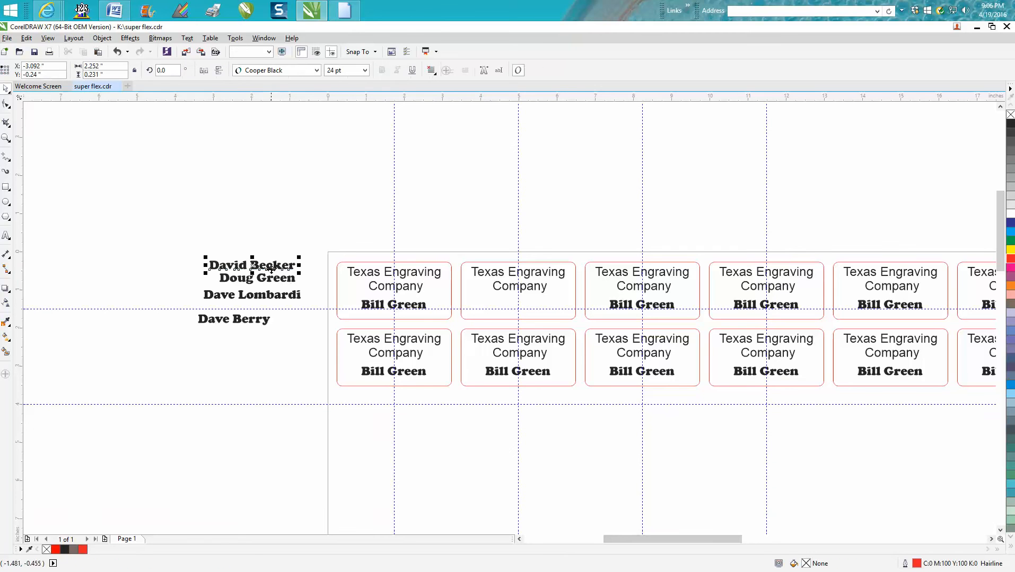
drag(254, 265, 508, 299)
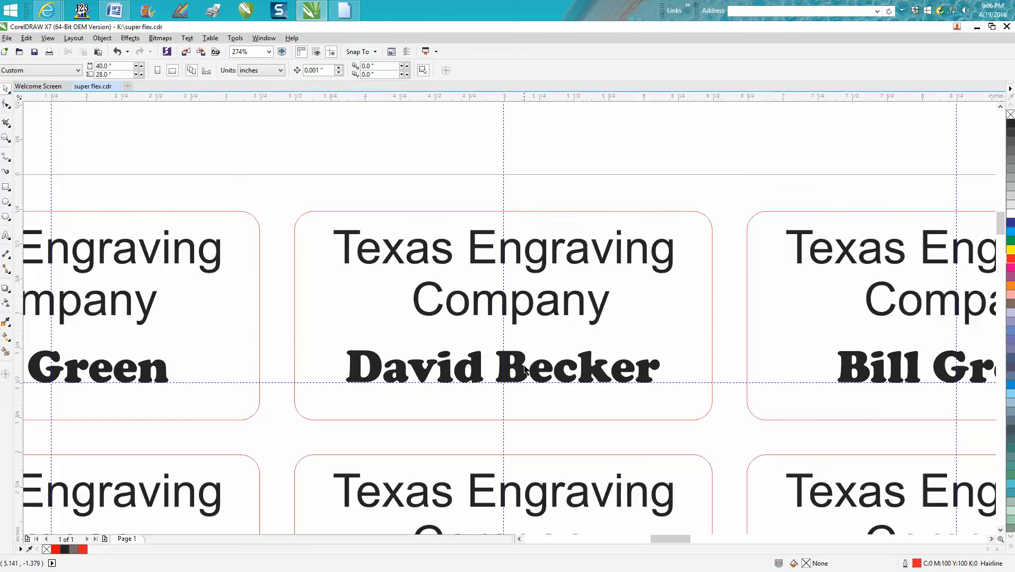
click(501, 368)
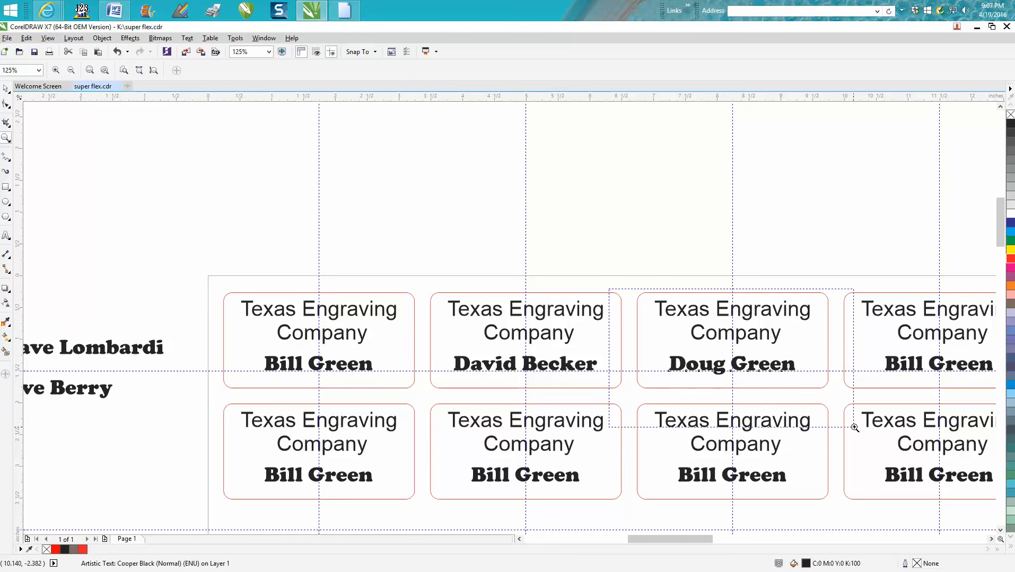
click(853, 427)
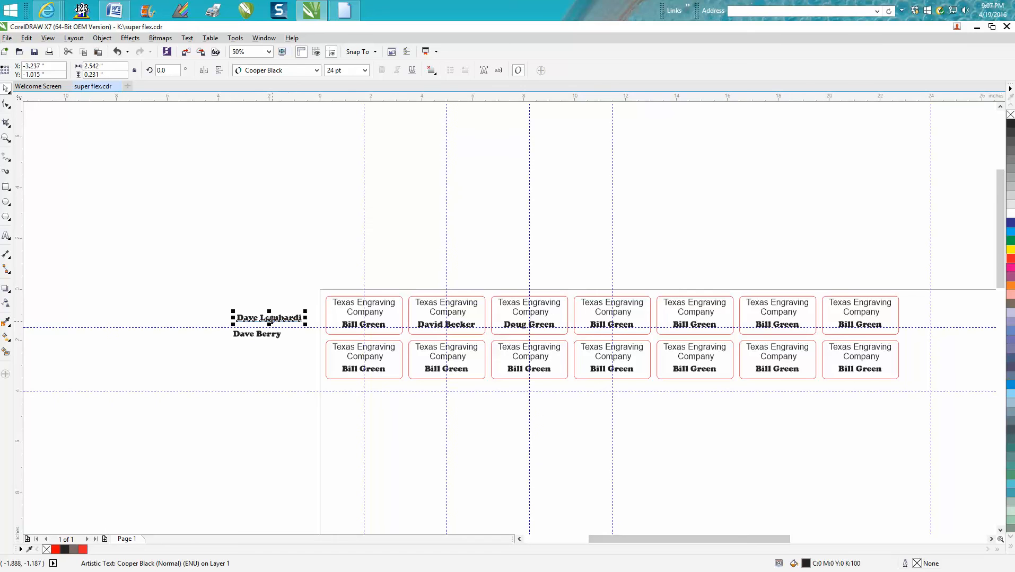
drag(268, 317, 599, 269)
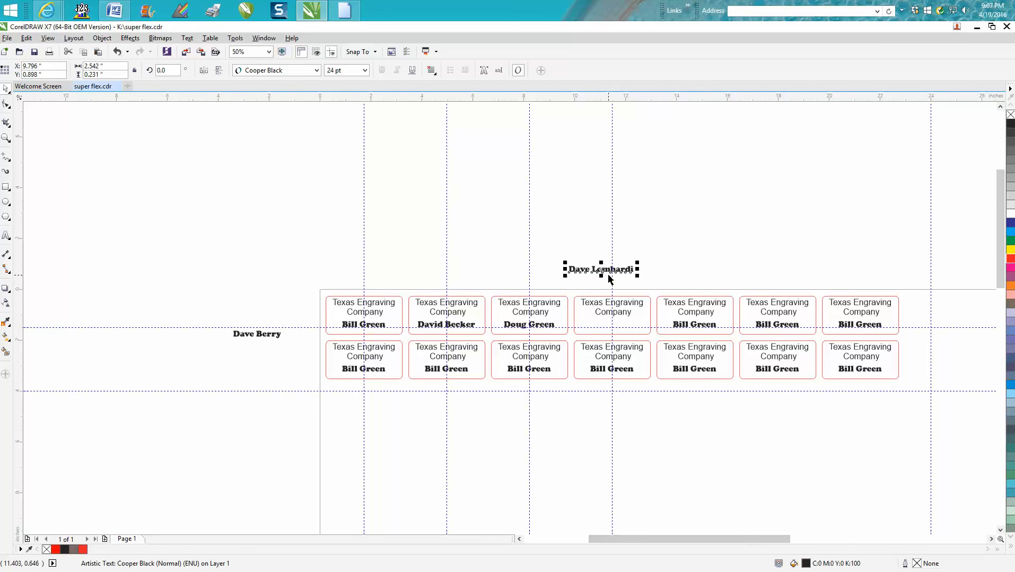
drag(600, 269, 612, 324)
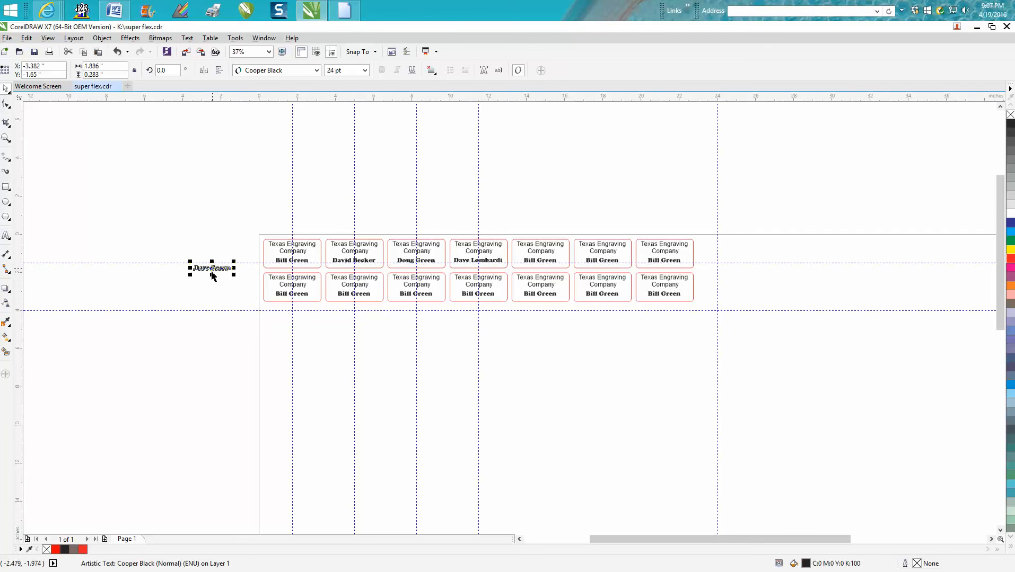
click(206, 238)
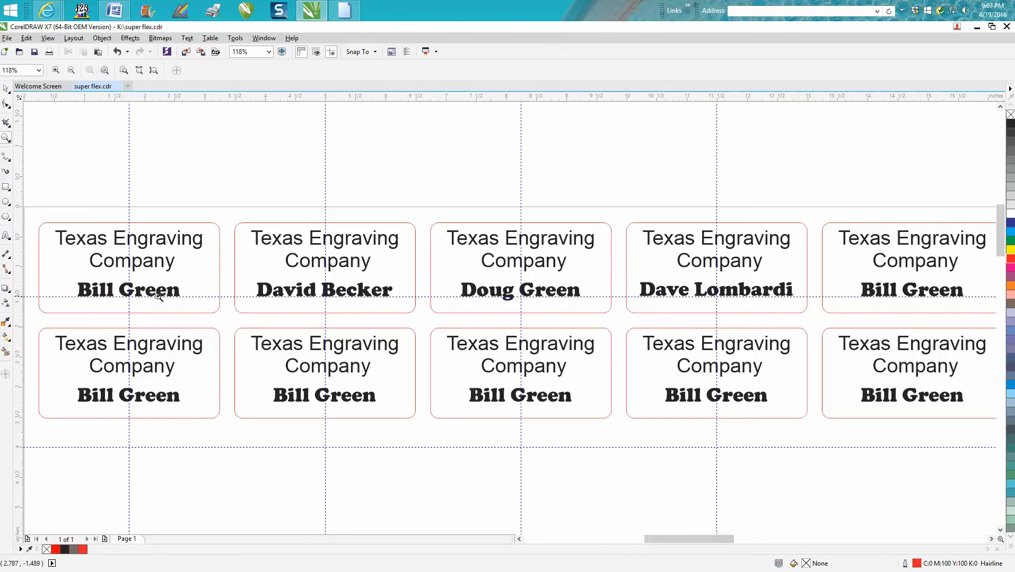
mouse_move(328, 299)
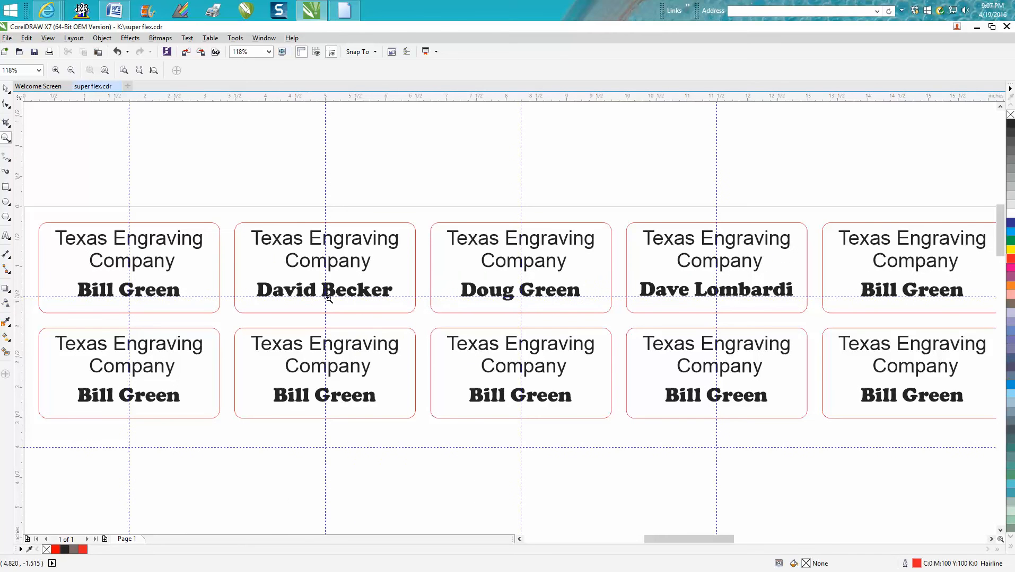
mouse_move(878, 287)
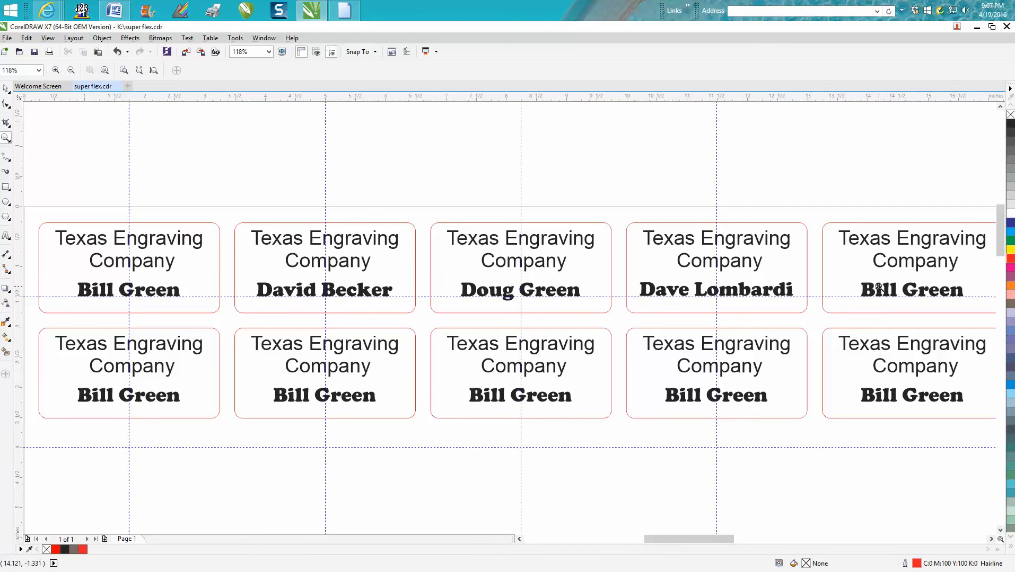
mouse_move(365, 305)
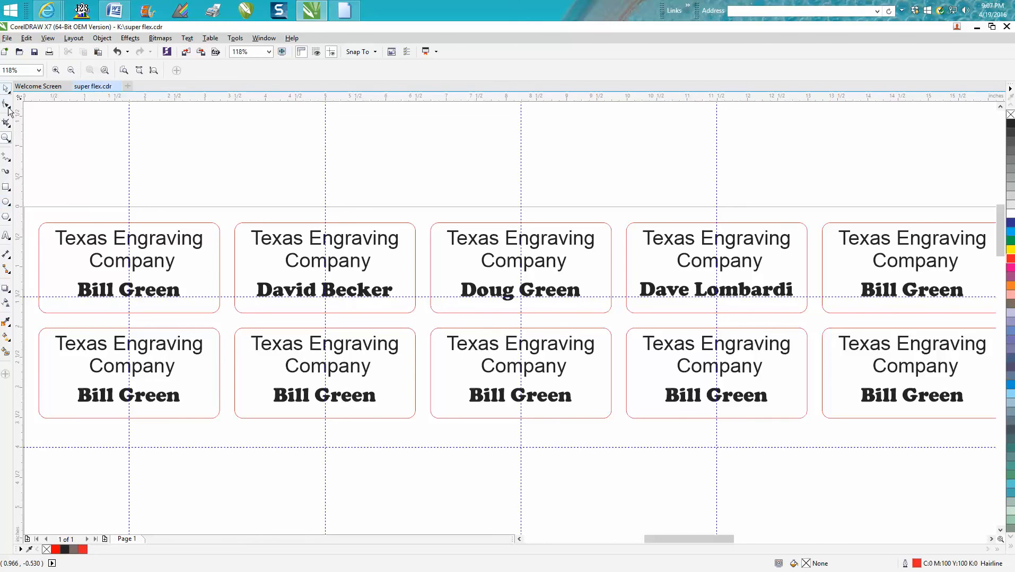
Step: Select the company name on the first tag
click(127, 249)
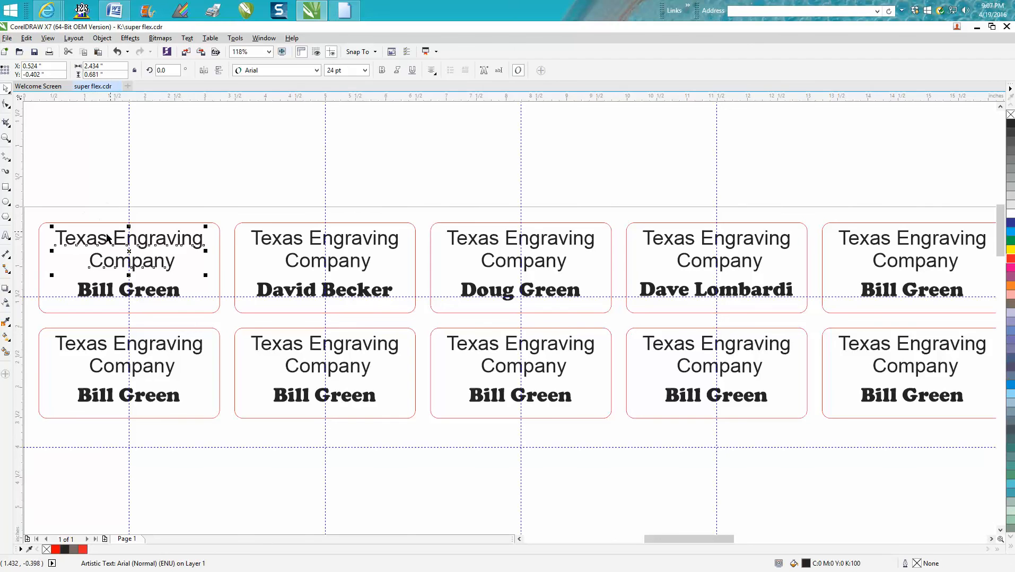
mouse_move(409, 270)
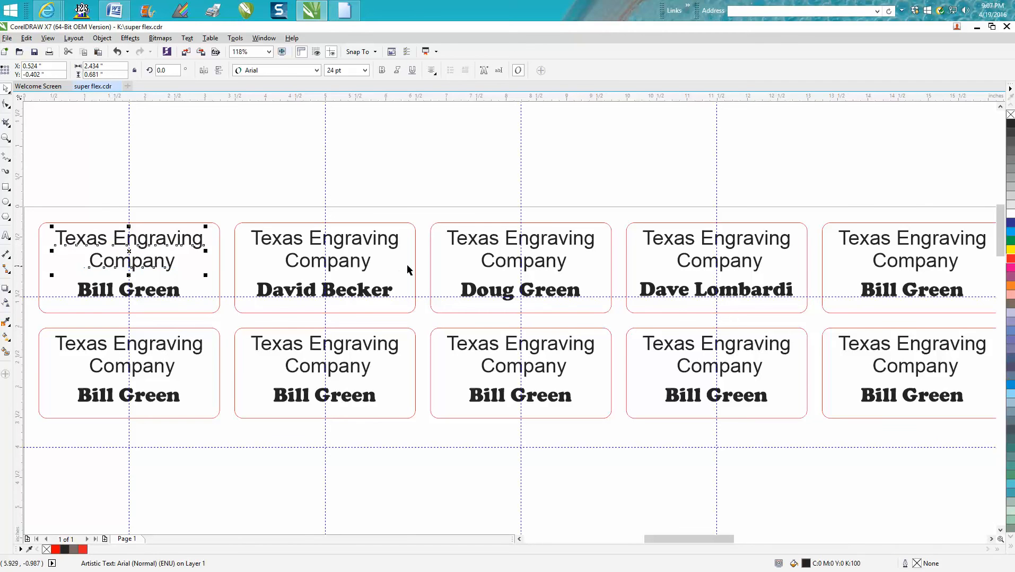
mouse_move(285, 275)
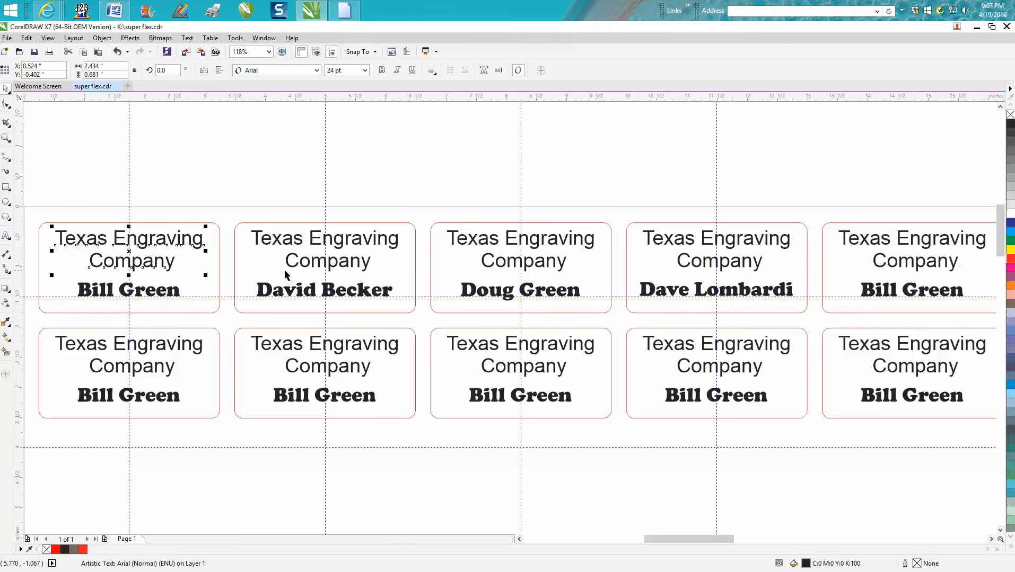
mouse_move(25, 141)
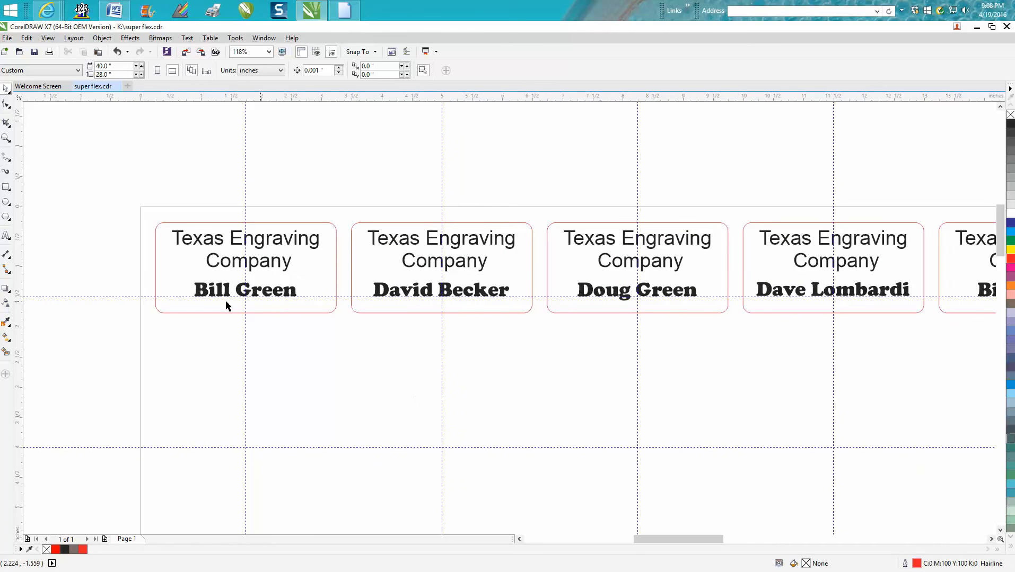
mouse_move(234, 304)
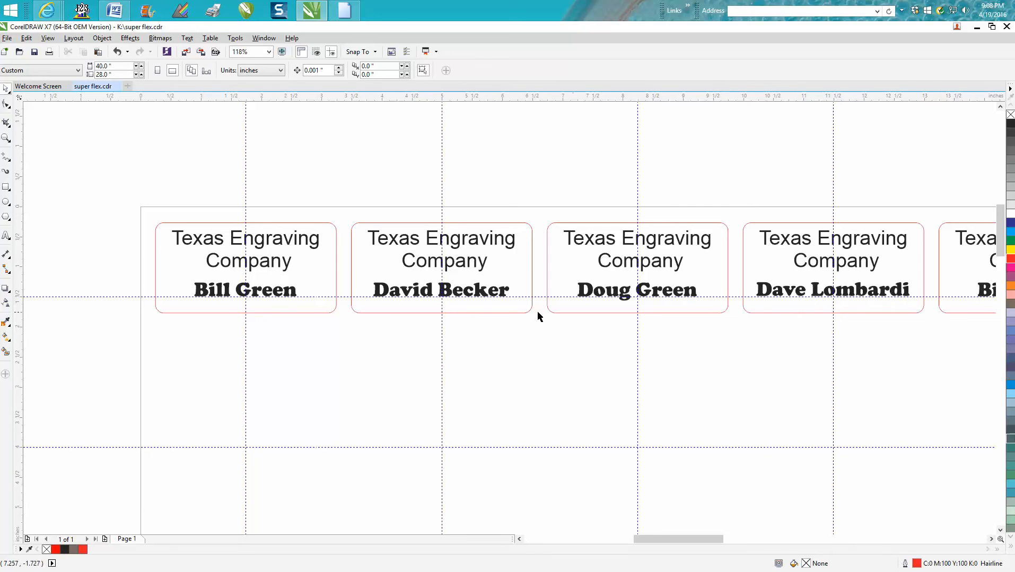
click(635, 290)
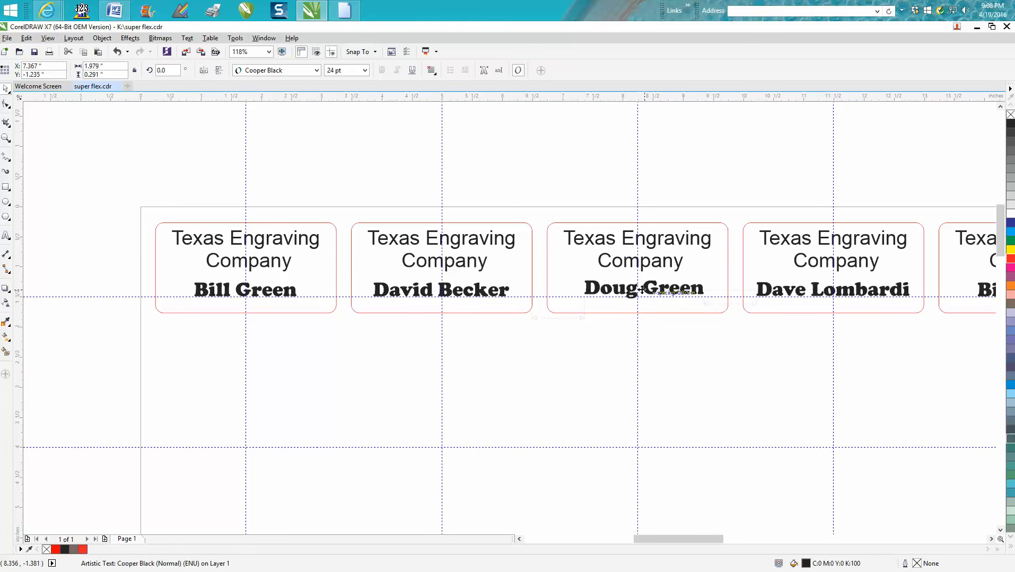
click(642, 288)
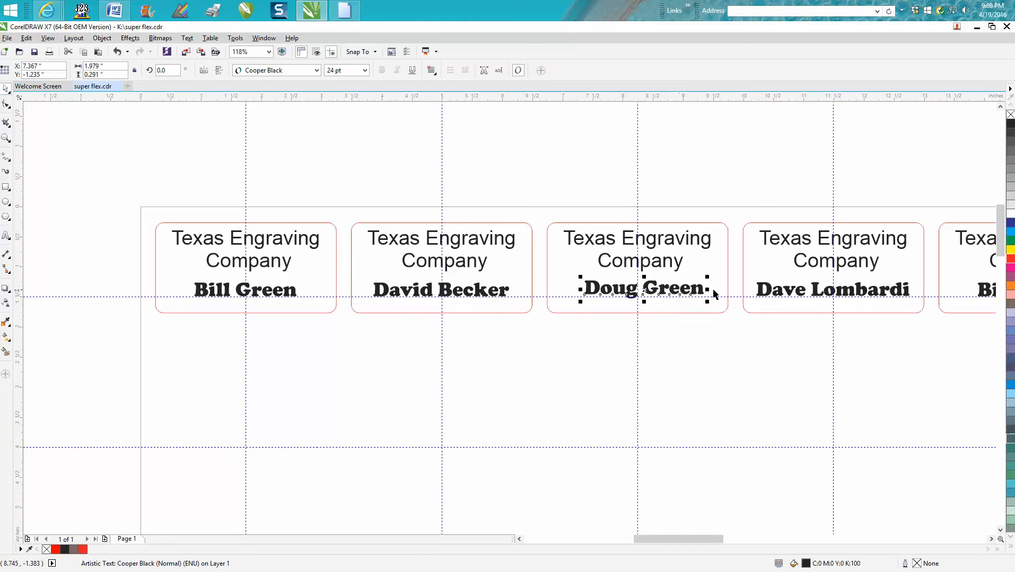
mouse_move(653, 308)
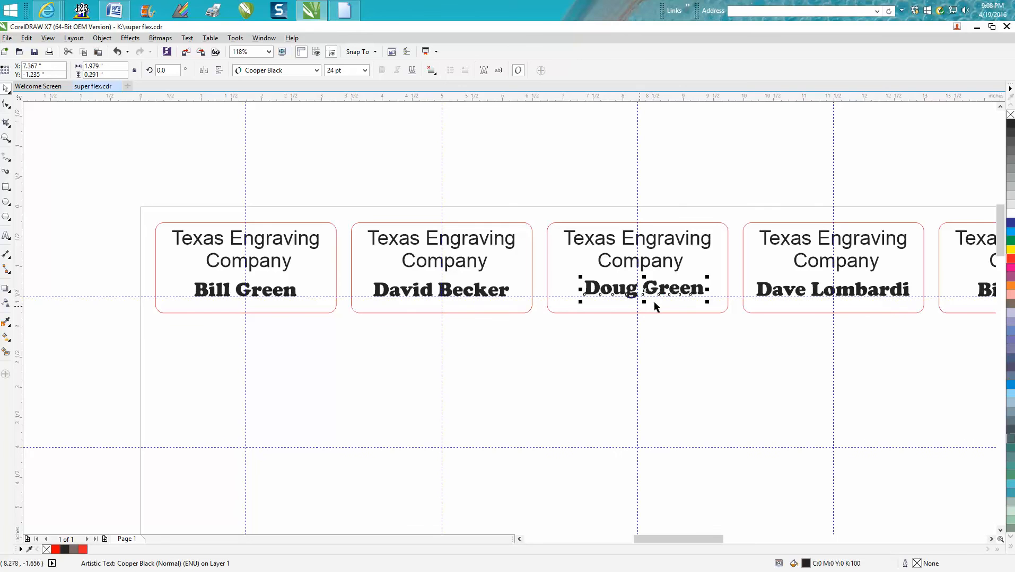
mouse_move(633, 304)
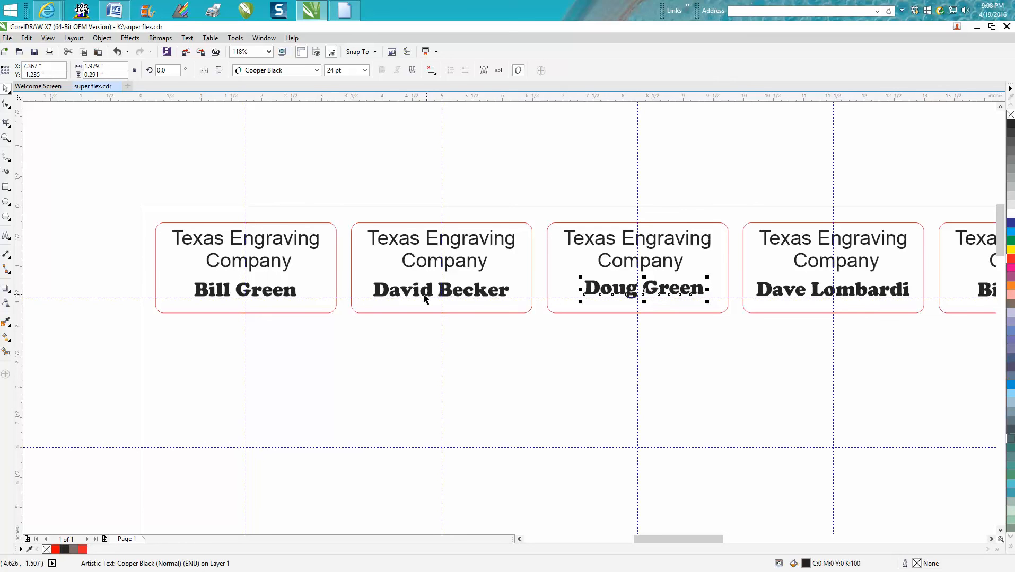
mouse_move(297, 293)
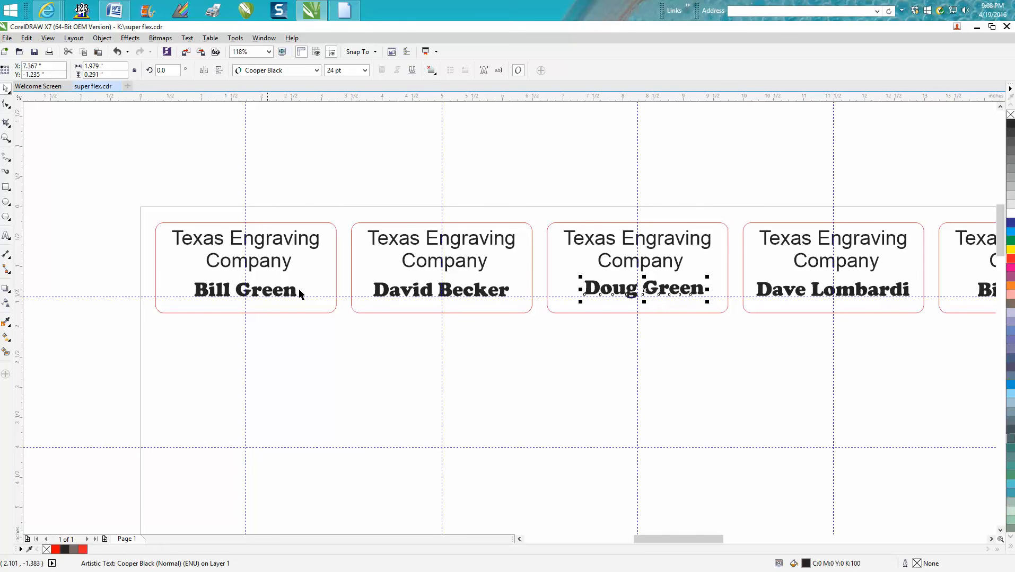
click(440, 289)
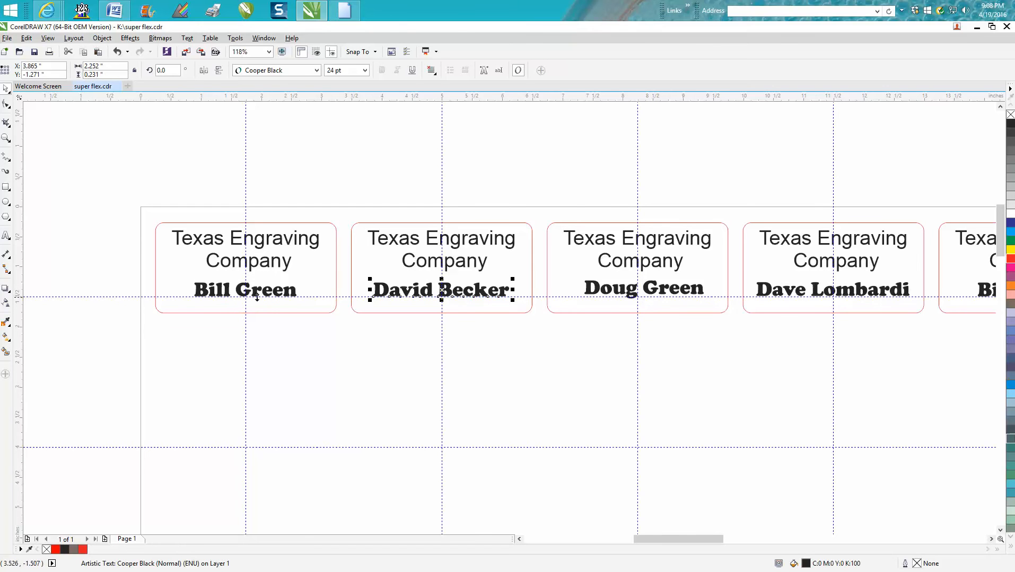
mouse_move(251, 303)
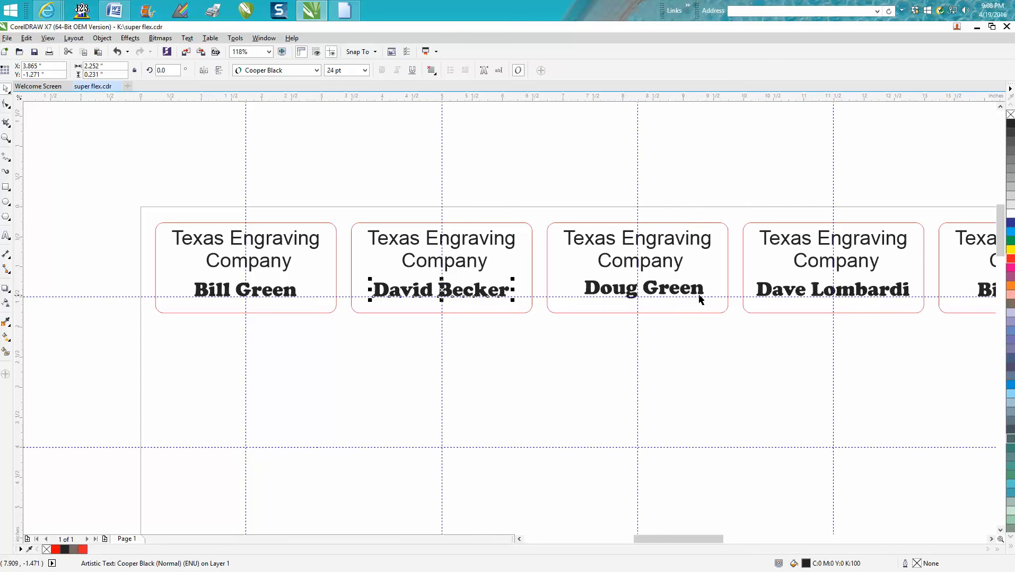
mouse_move(535, 293)
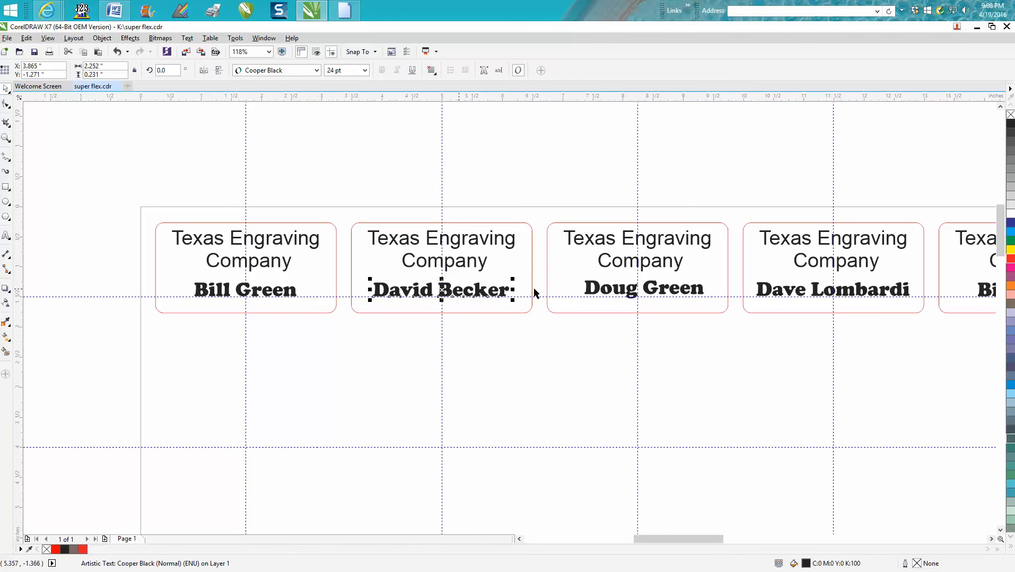
mouse_move(946, 293)
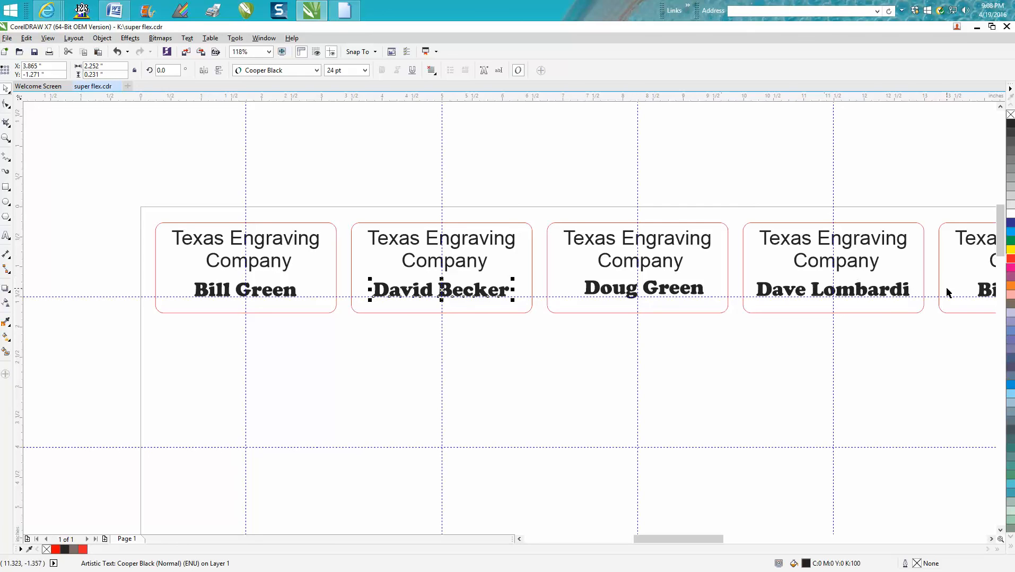
mouse_move(840, 275)
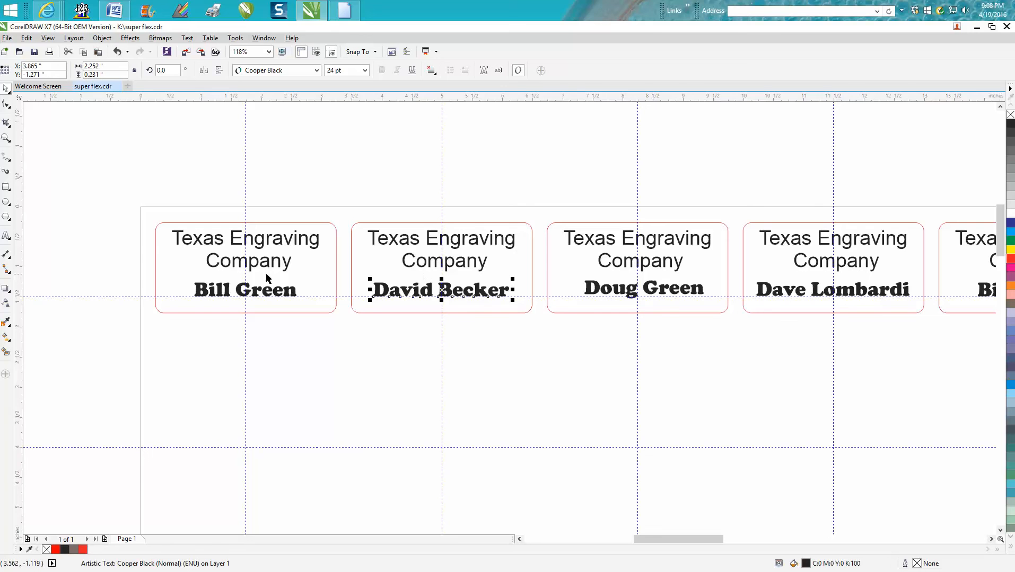
mouse_move(175, 231)
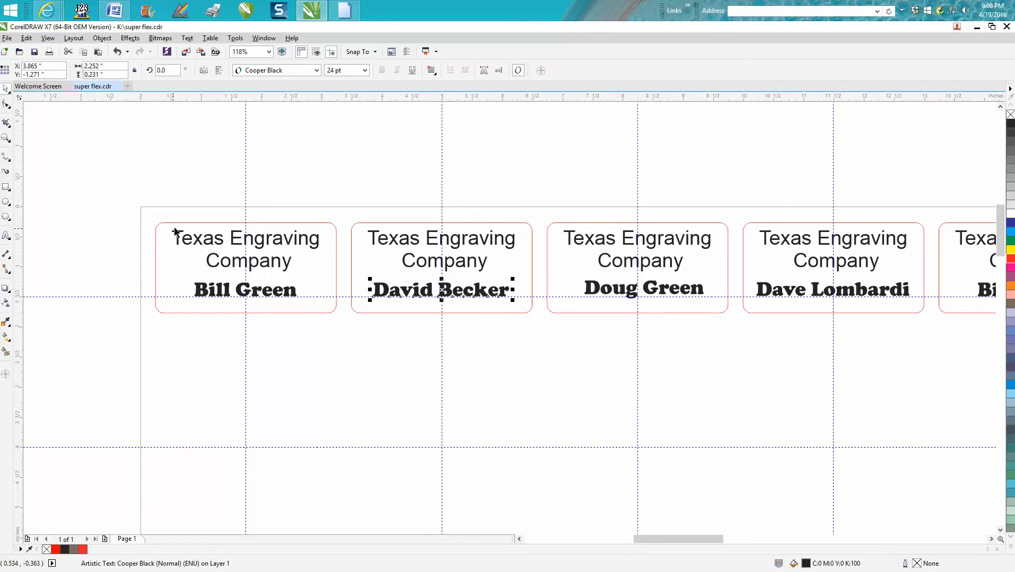
mouse_move(162, 216)
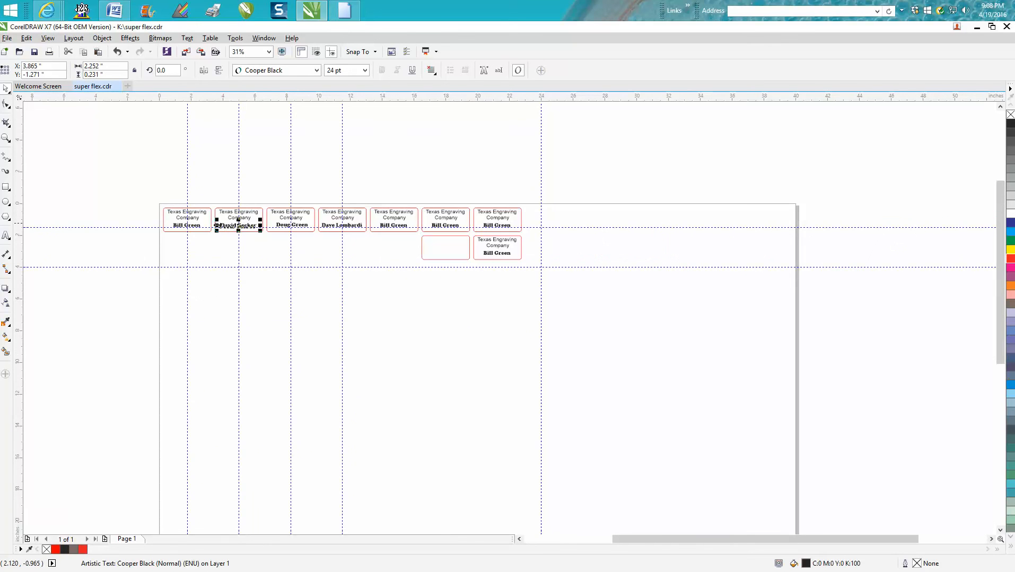
mouse_move(300, 260)
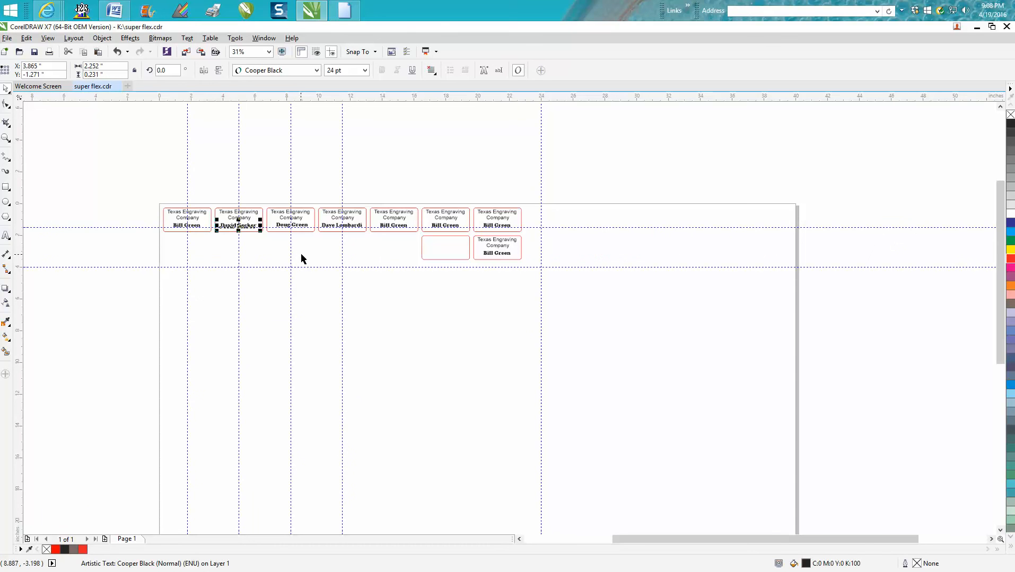